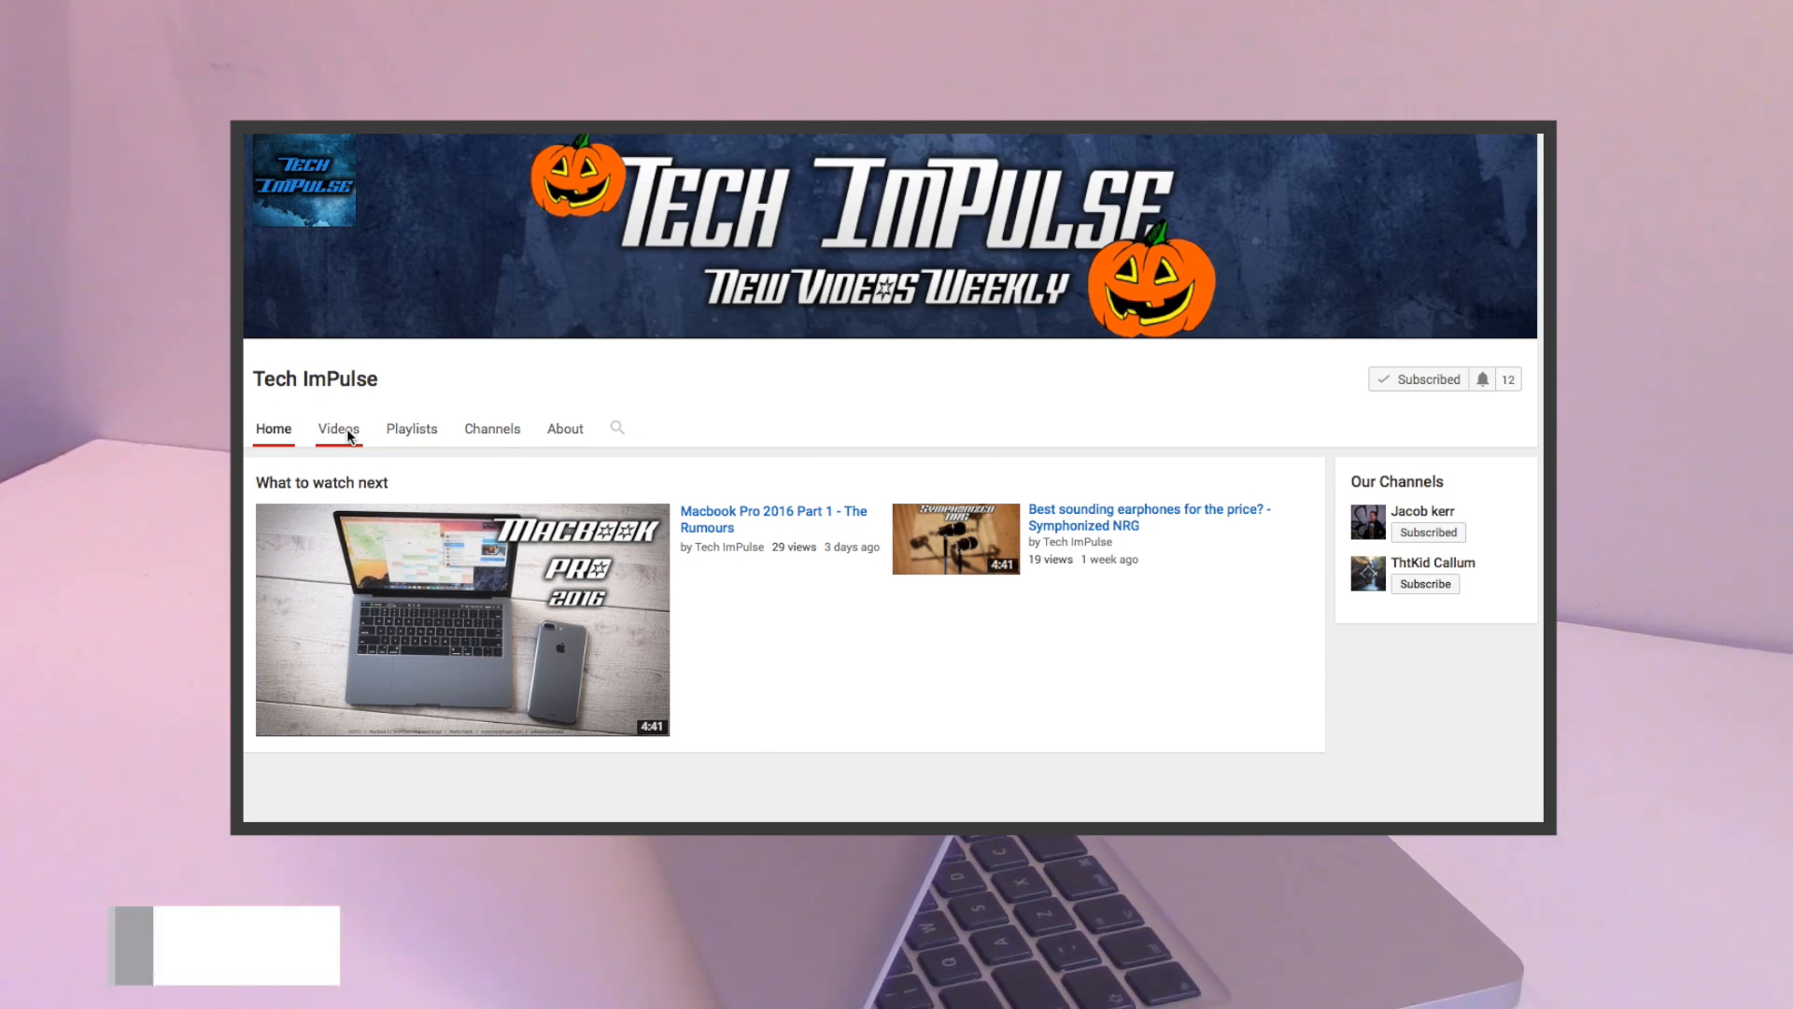
Set the Tech ImPulse channel bell to 'Send me all notifications for this channel'.
{"action": "left_click", "coordinate": [338, 427]}
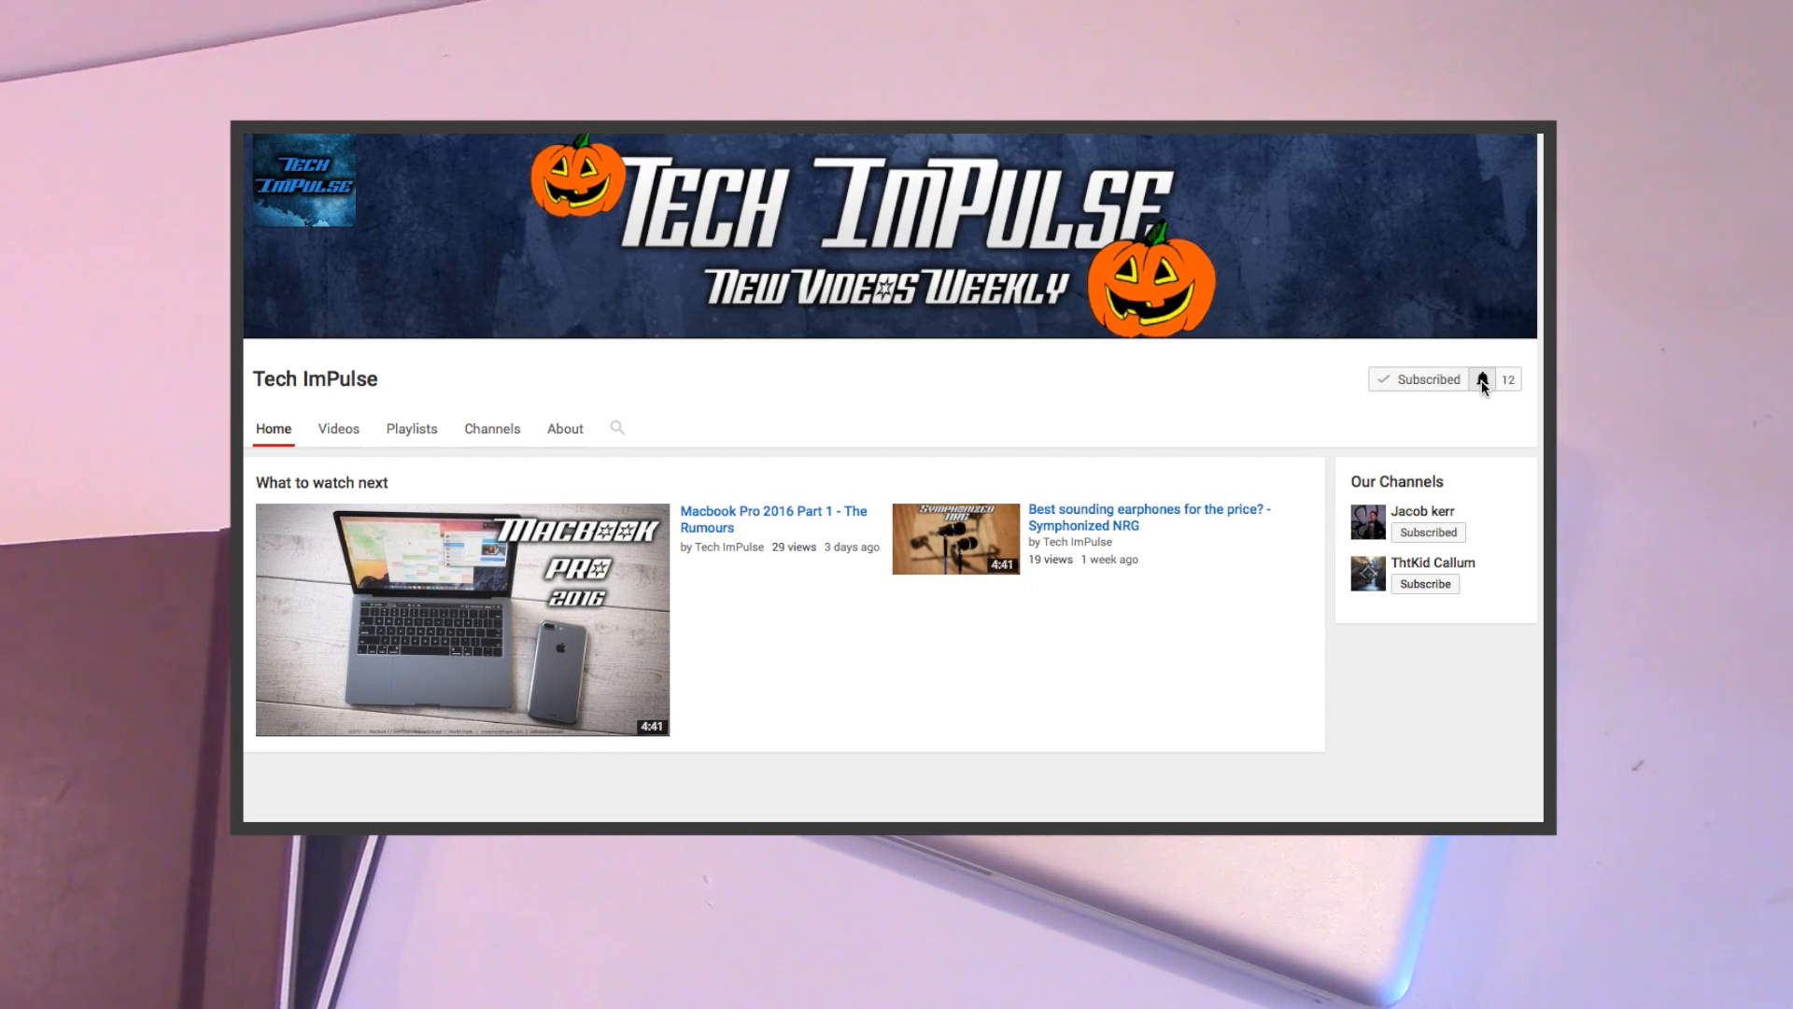
{"action": "left_click", "coordinate": [1484, 378]}
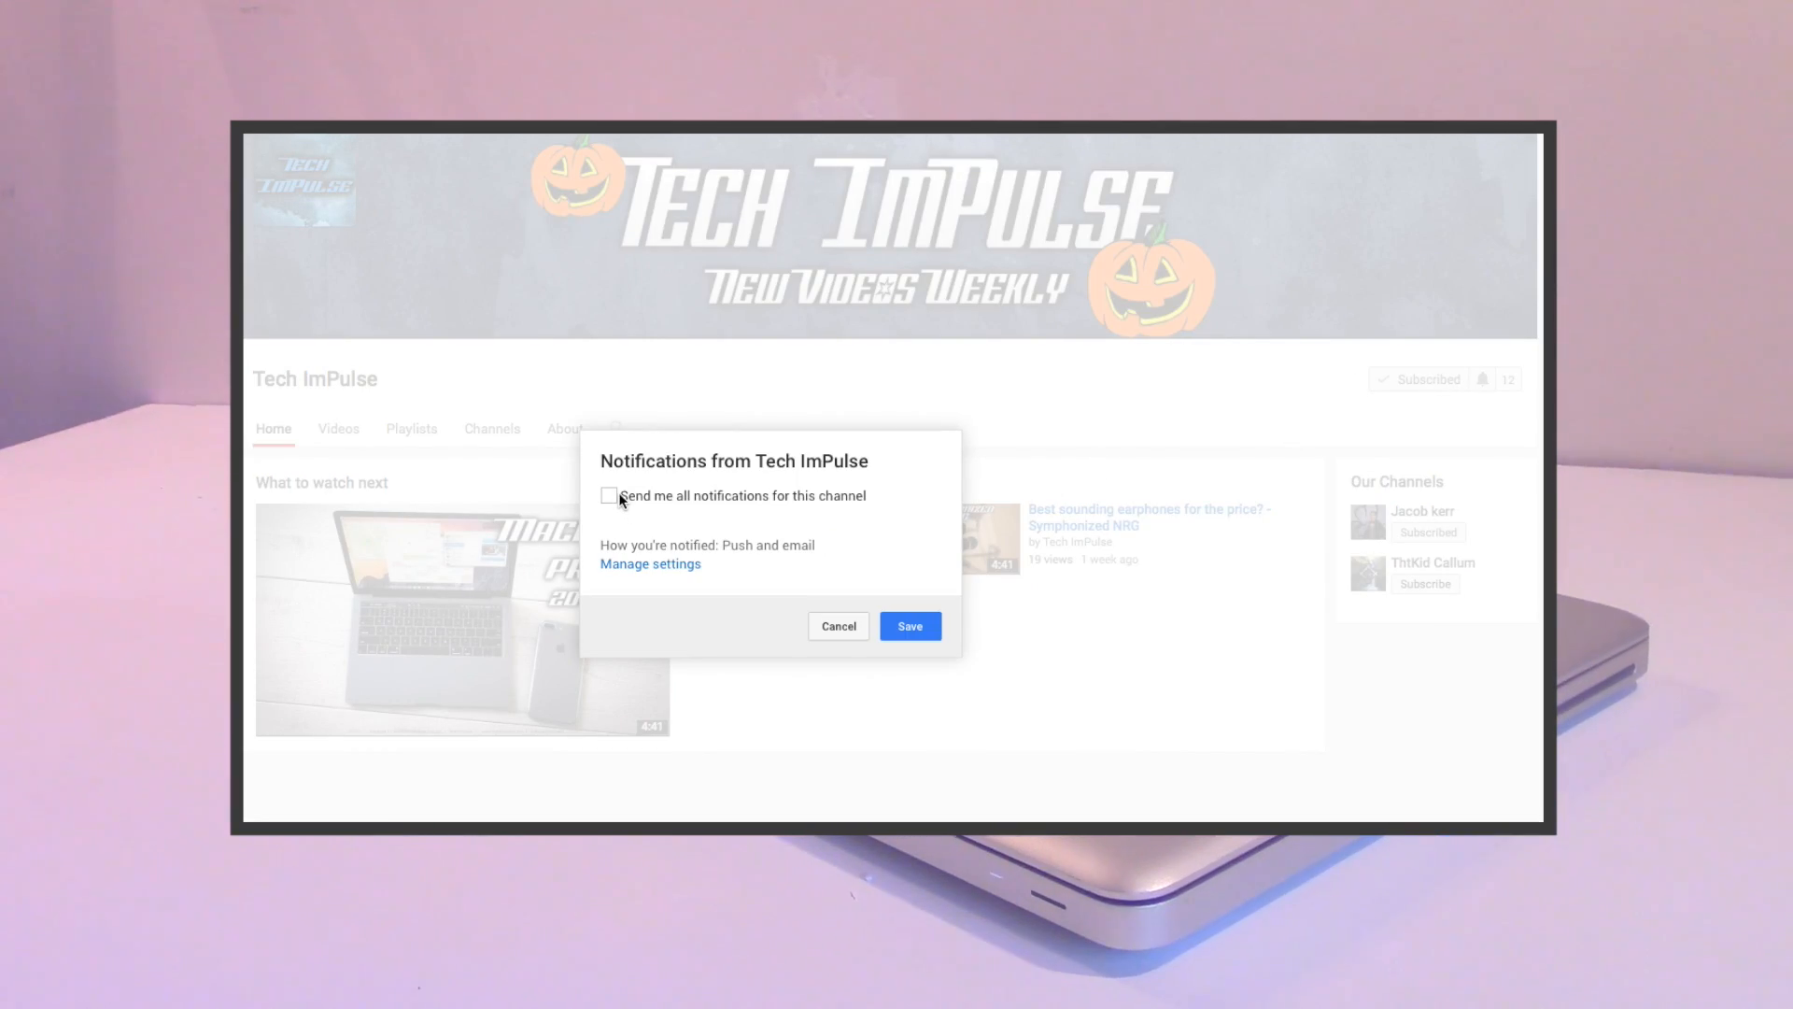
{"action": "left_click", "coordinate": [909, 626]}
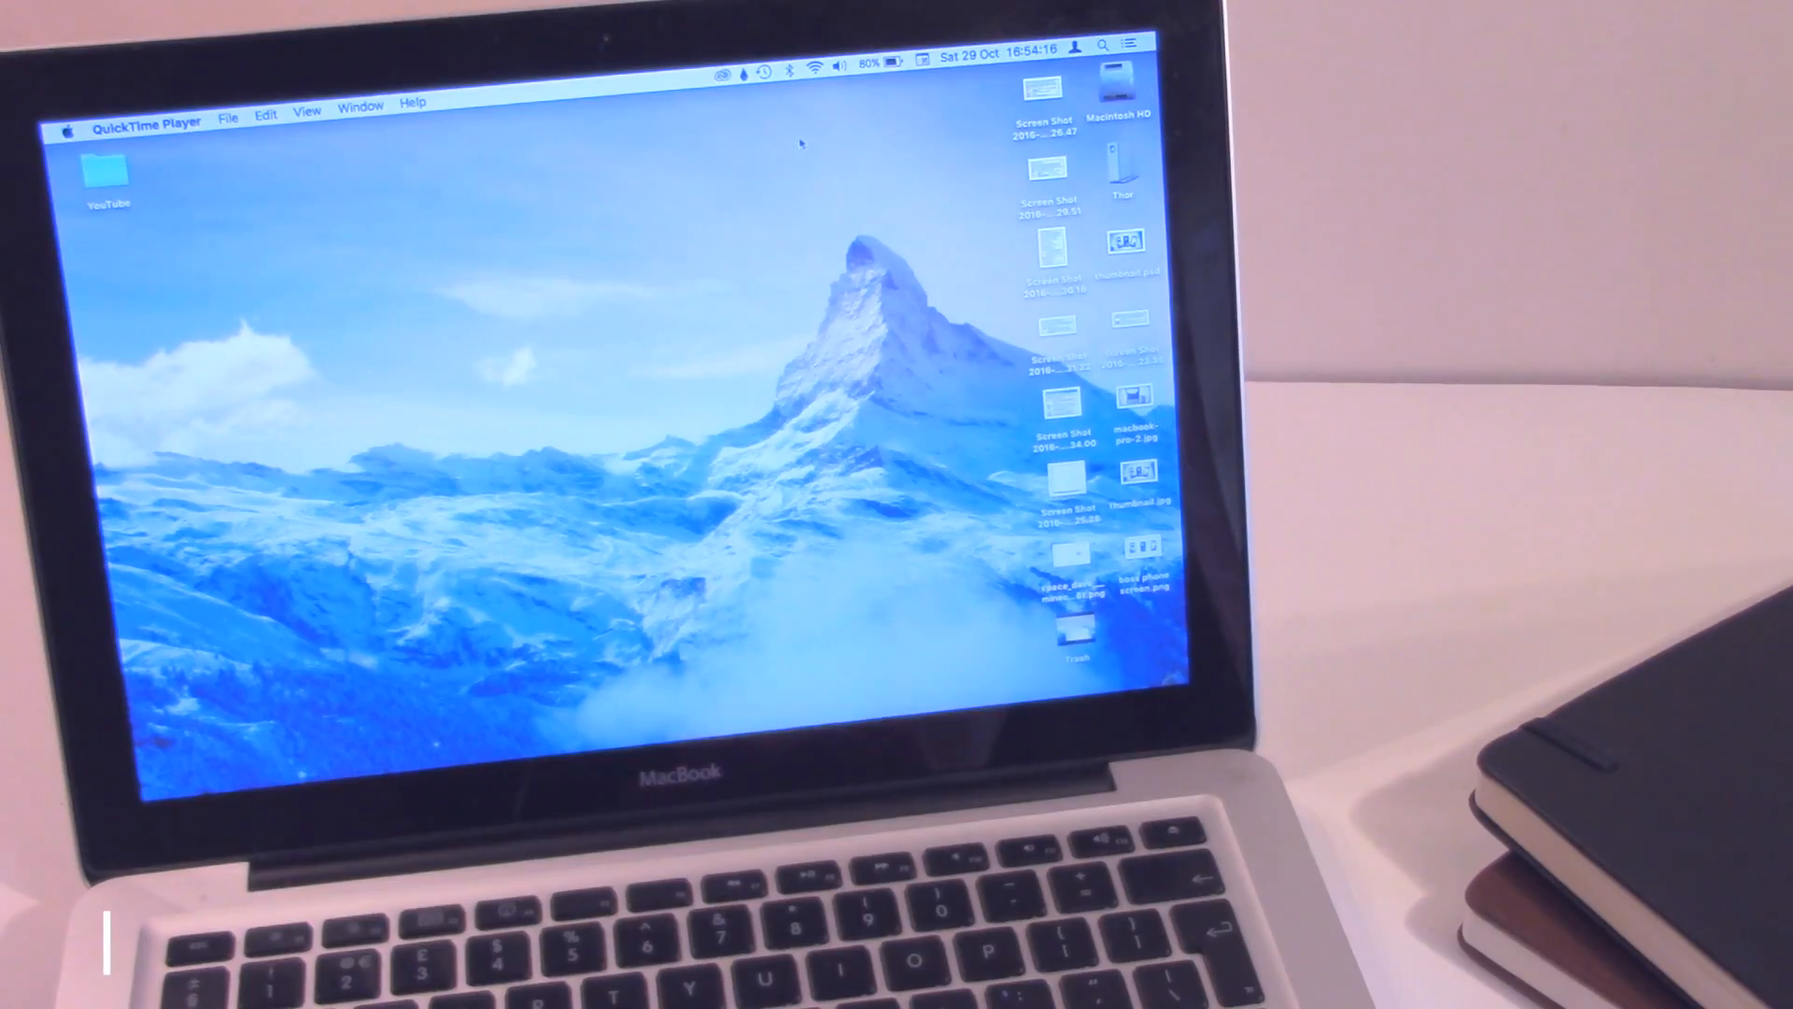
{"action": "left_click", "coordinate": [228, 117]}
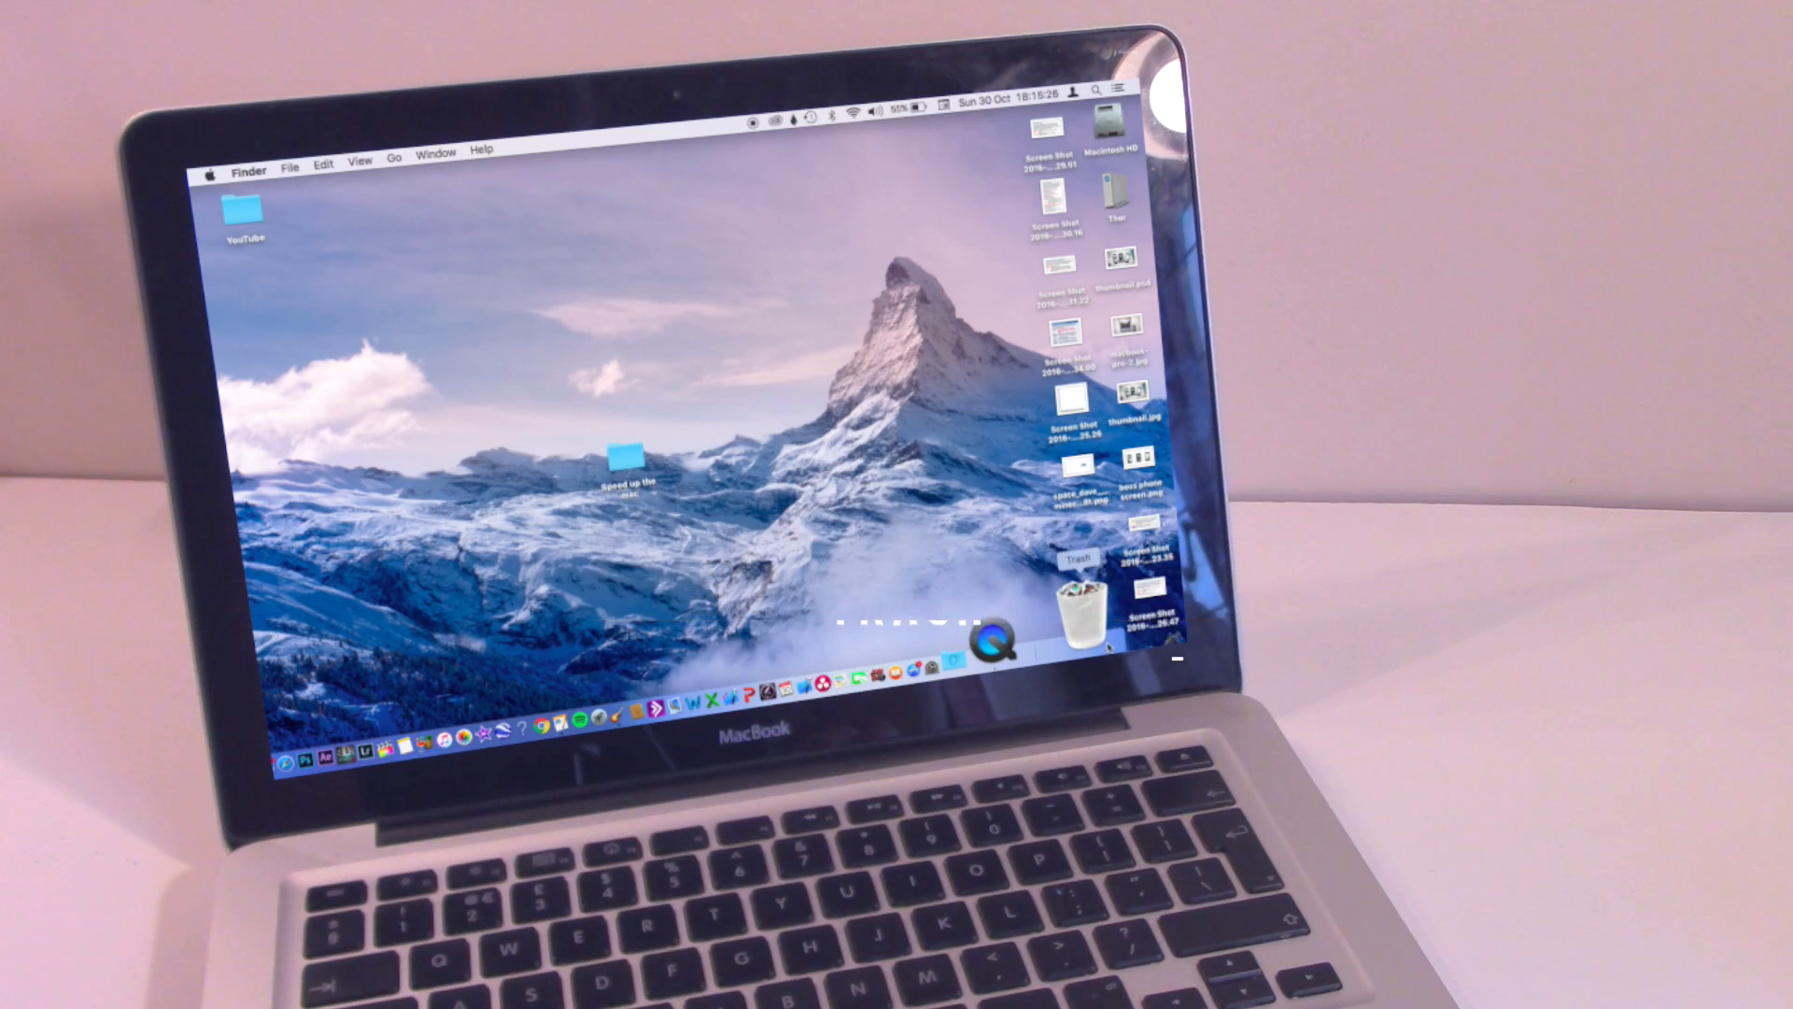
Open the Trash from the Dock and permanently erase its items with Empty Trash.
{"action": "double_click", "coordinate": [1076, 623]}
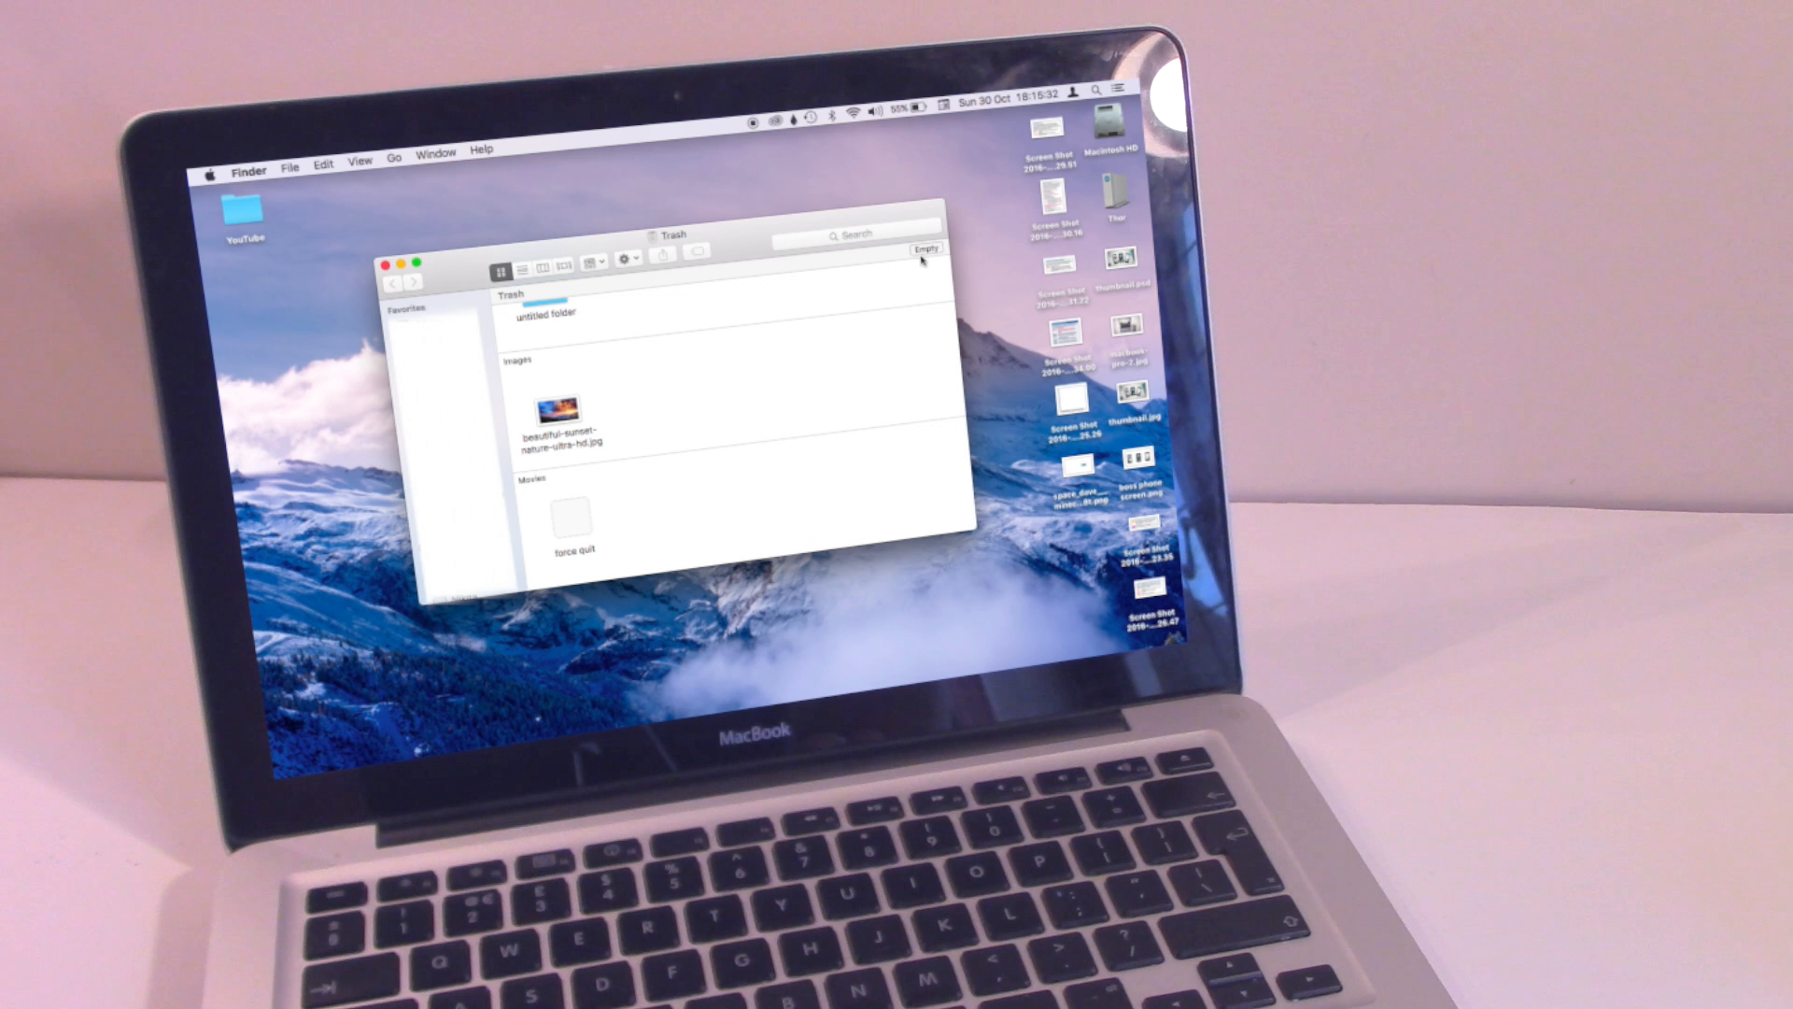
{"action": "left_click", "coordinate": [928, 249]}
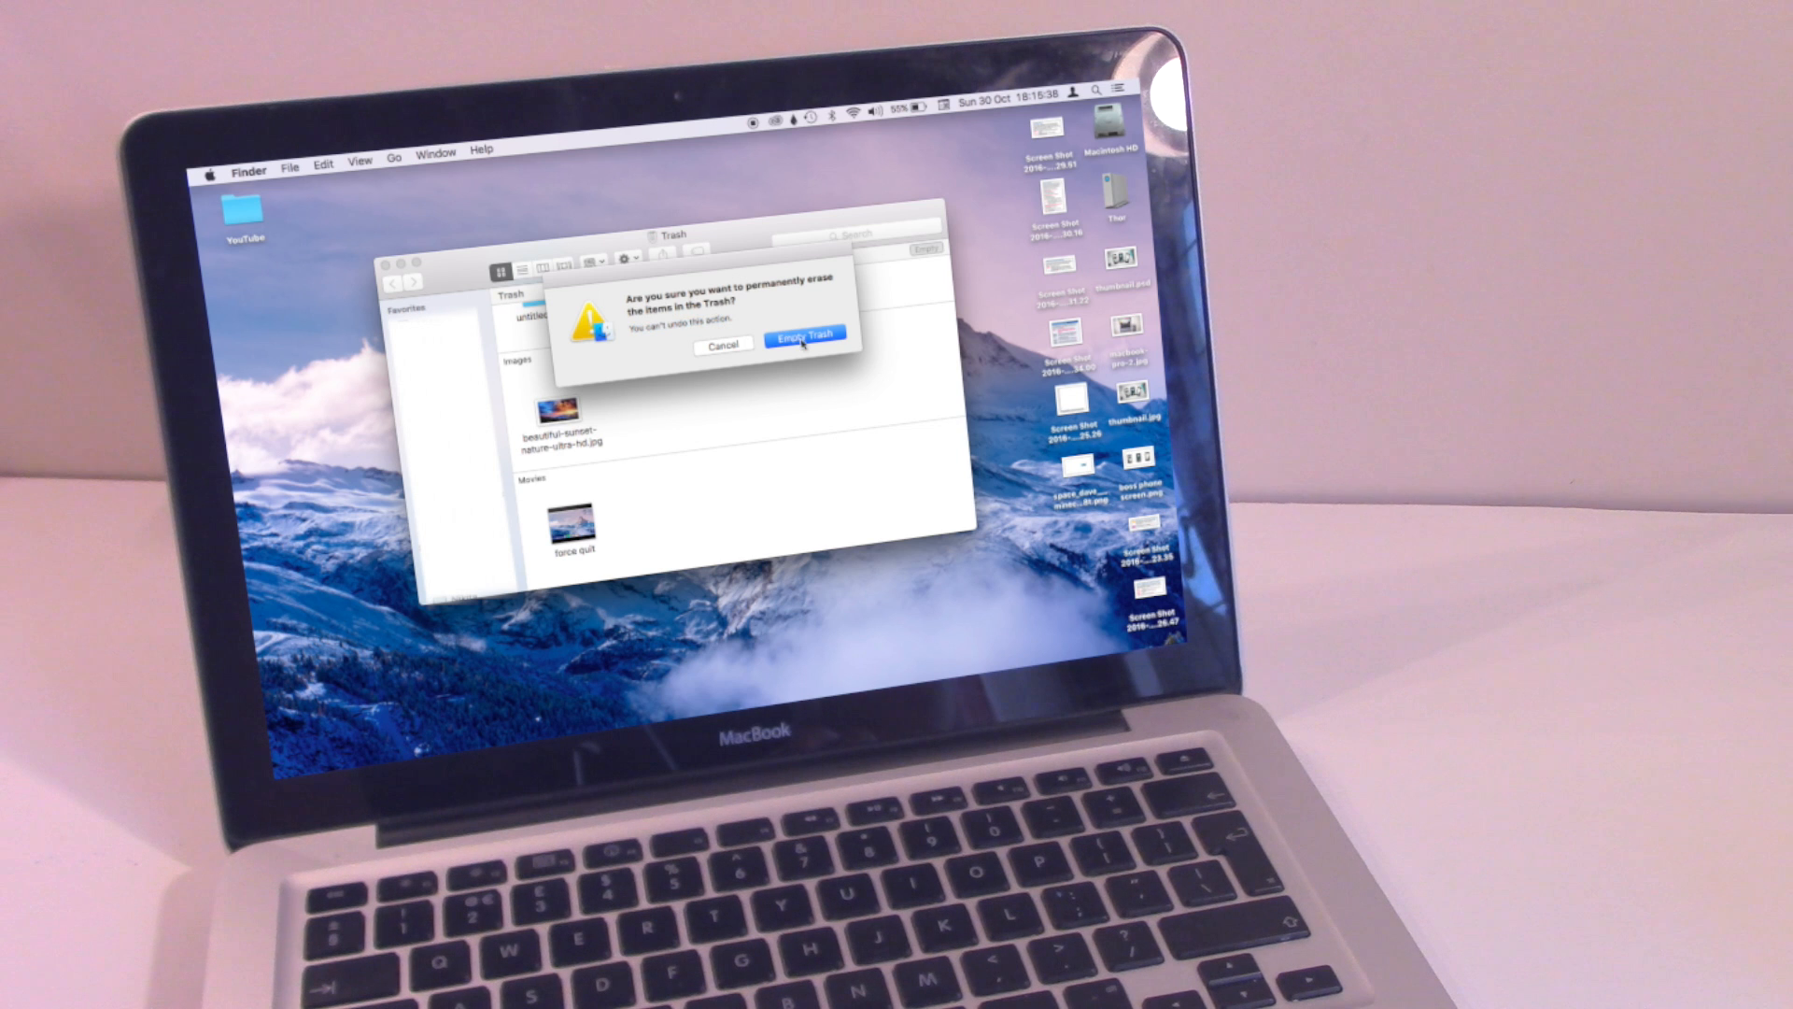
{"action": "left_click", "coordinate": [805, 335]}
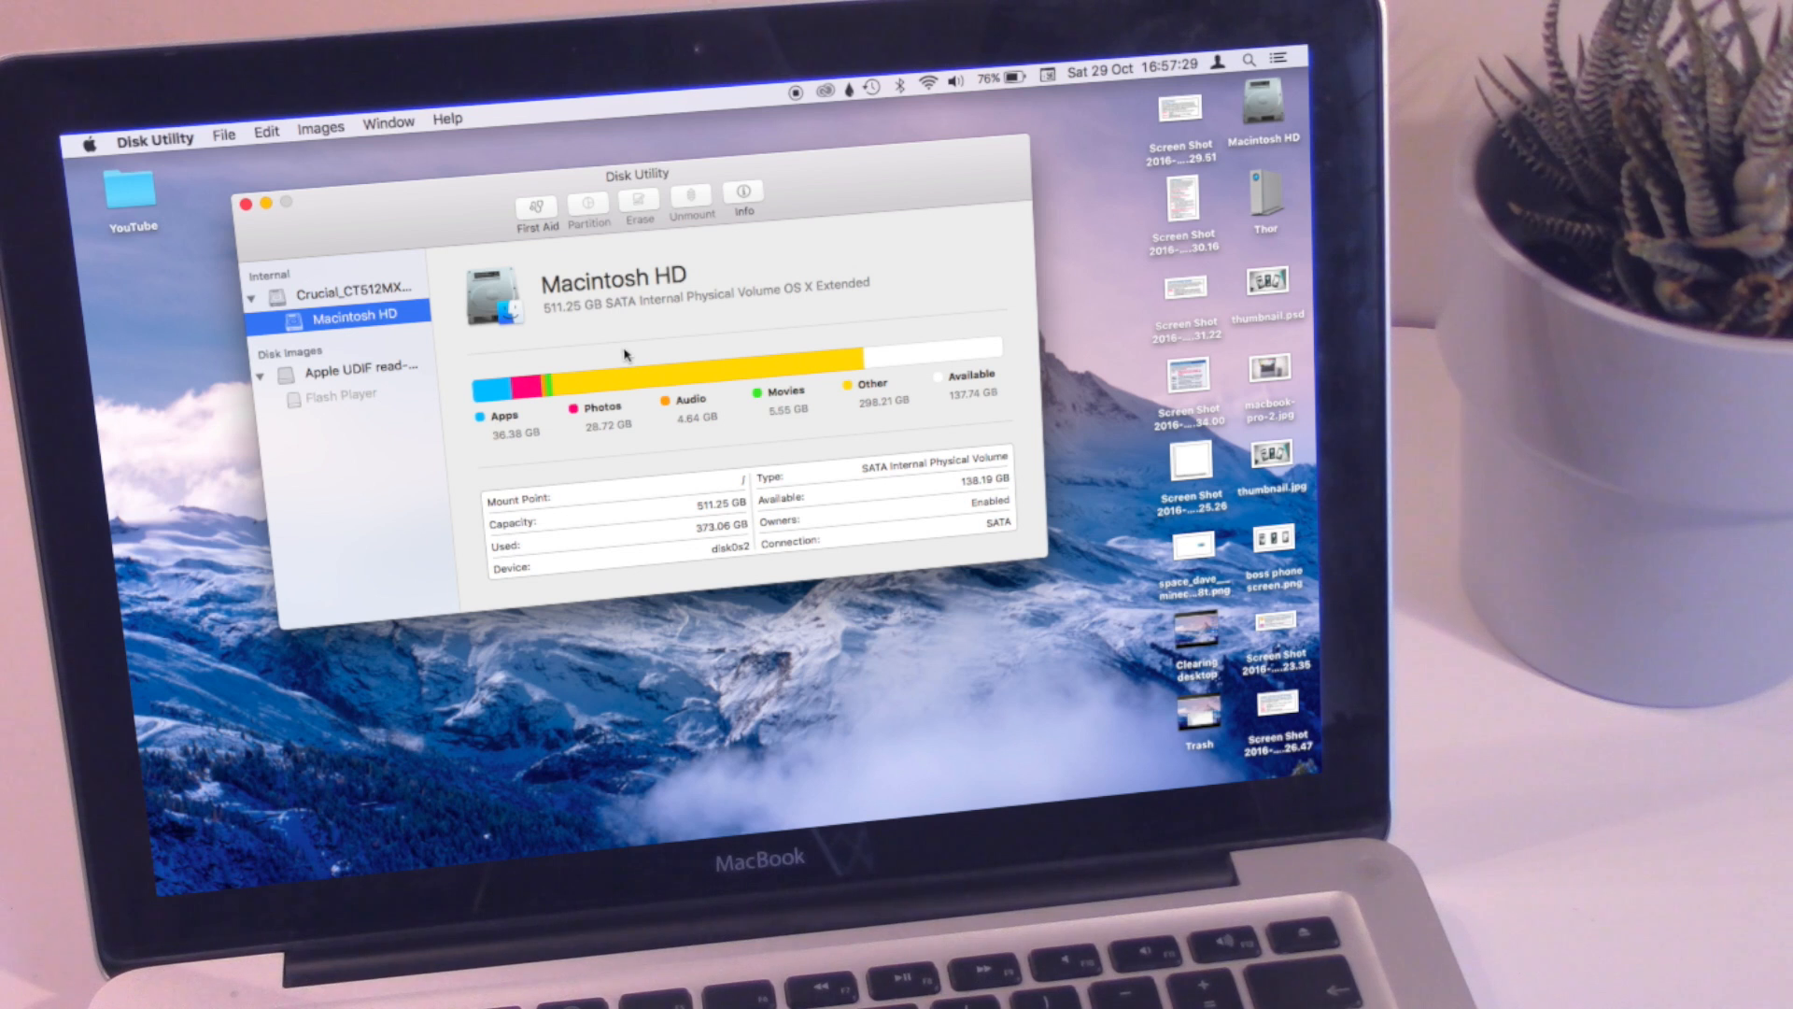
{"action": "mouse_move", "coordinate": [417, 453]}
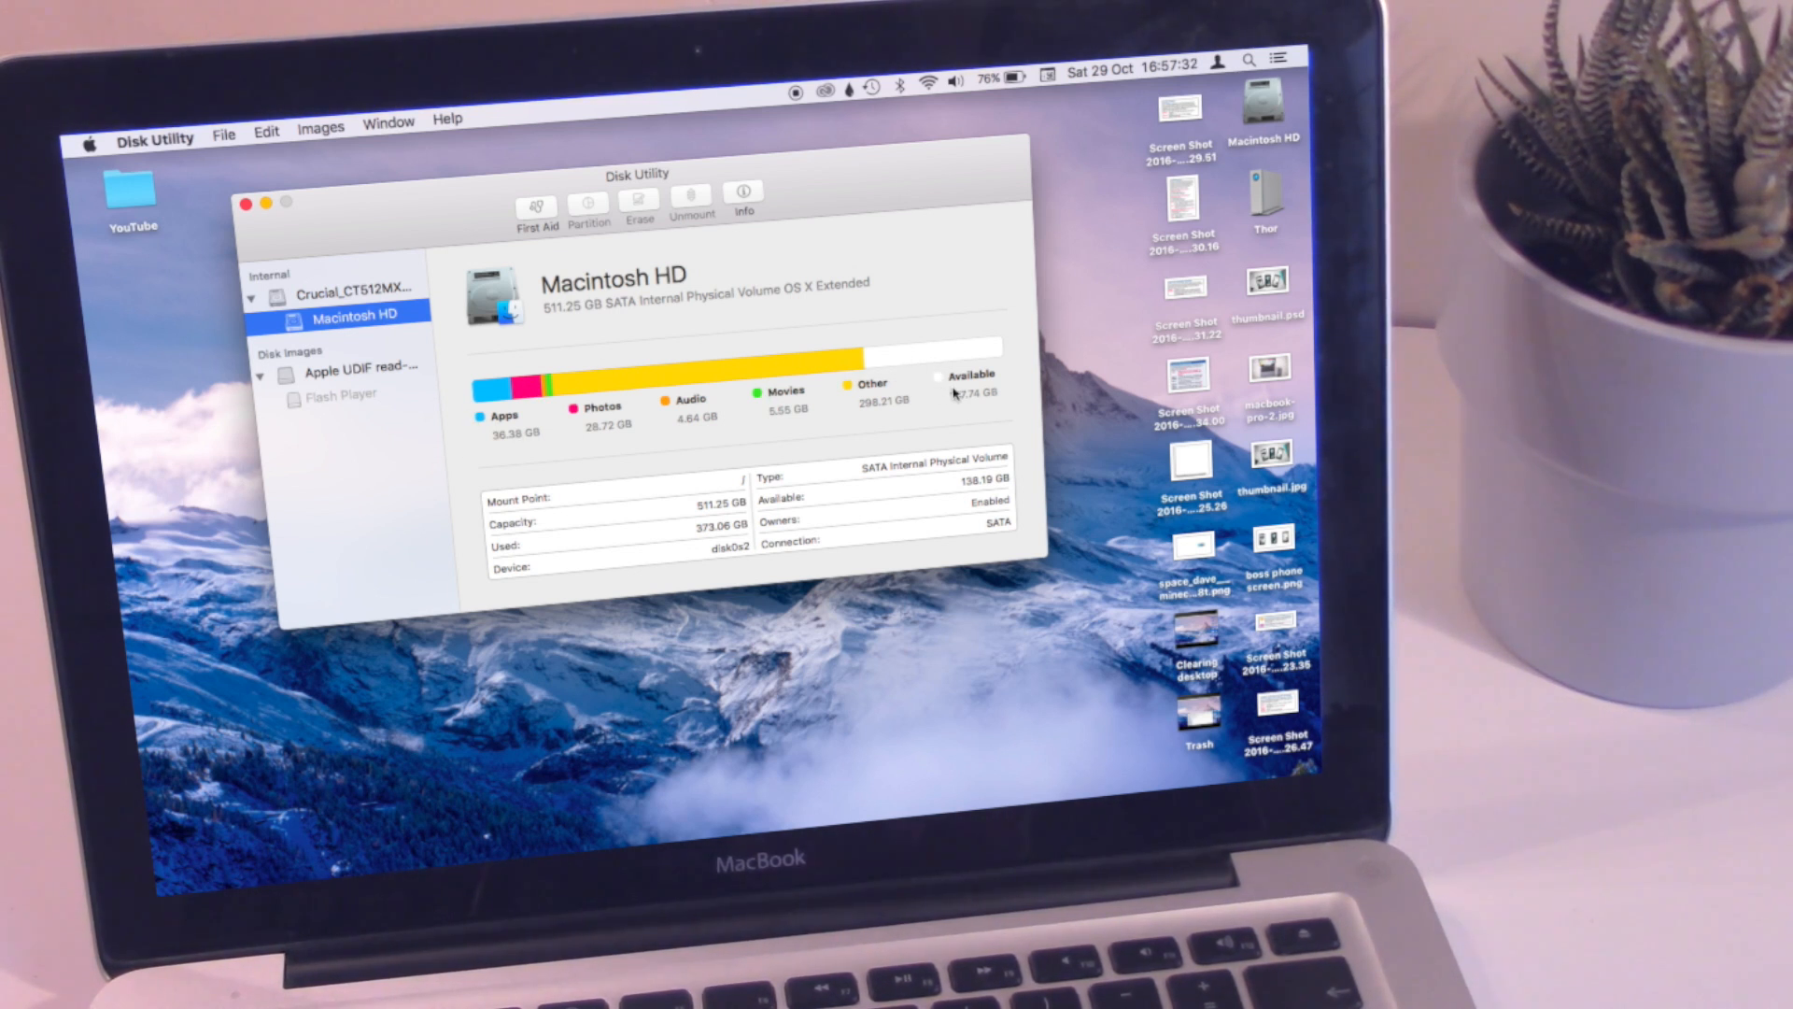
{"action": "mouse_move", "coordinate": [975, 402]}
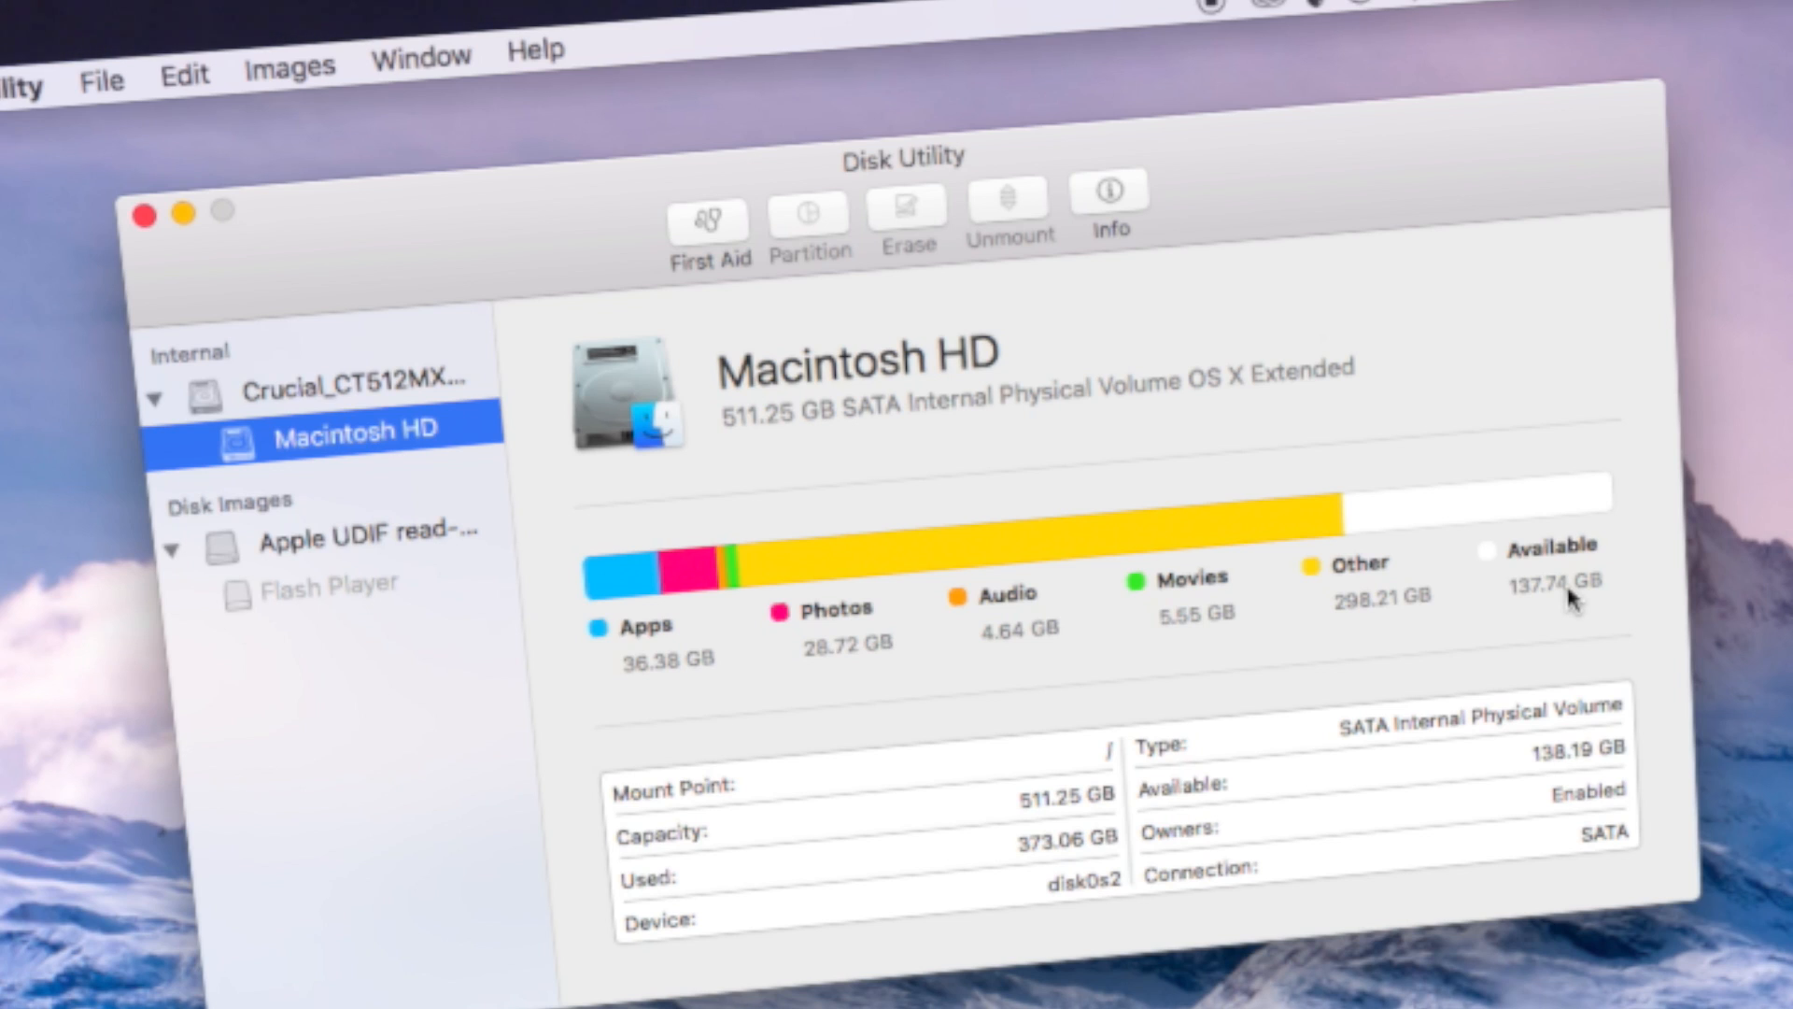
{"action": "mouse_move", "coordinate": [29, 74]}
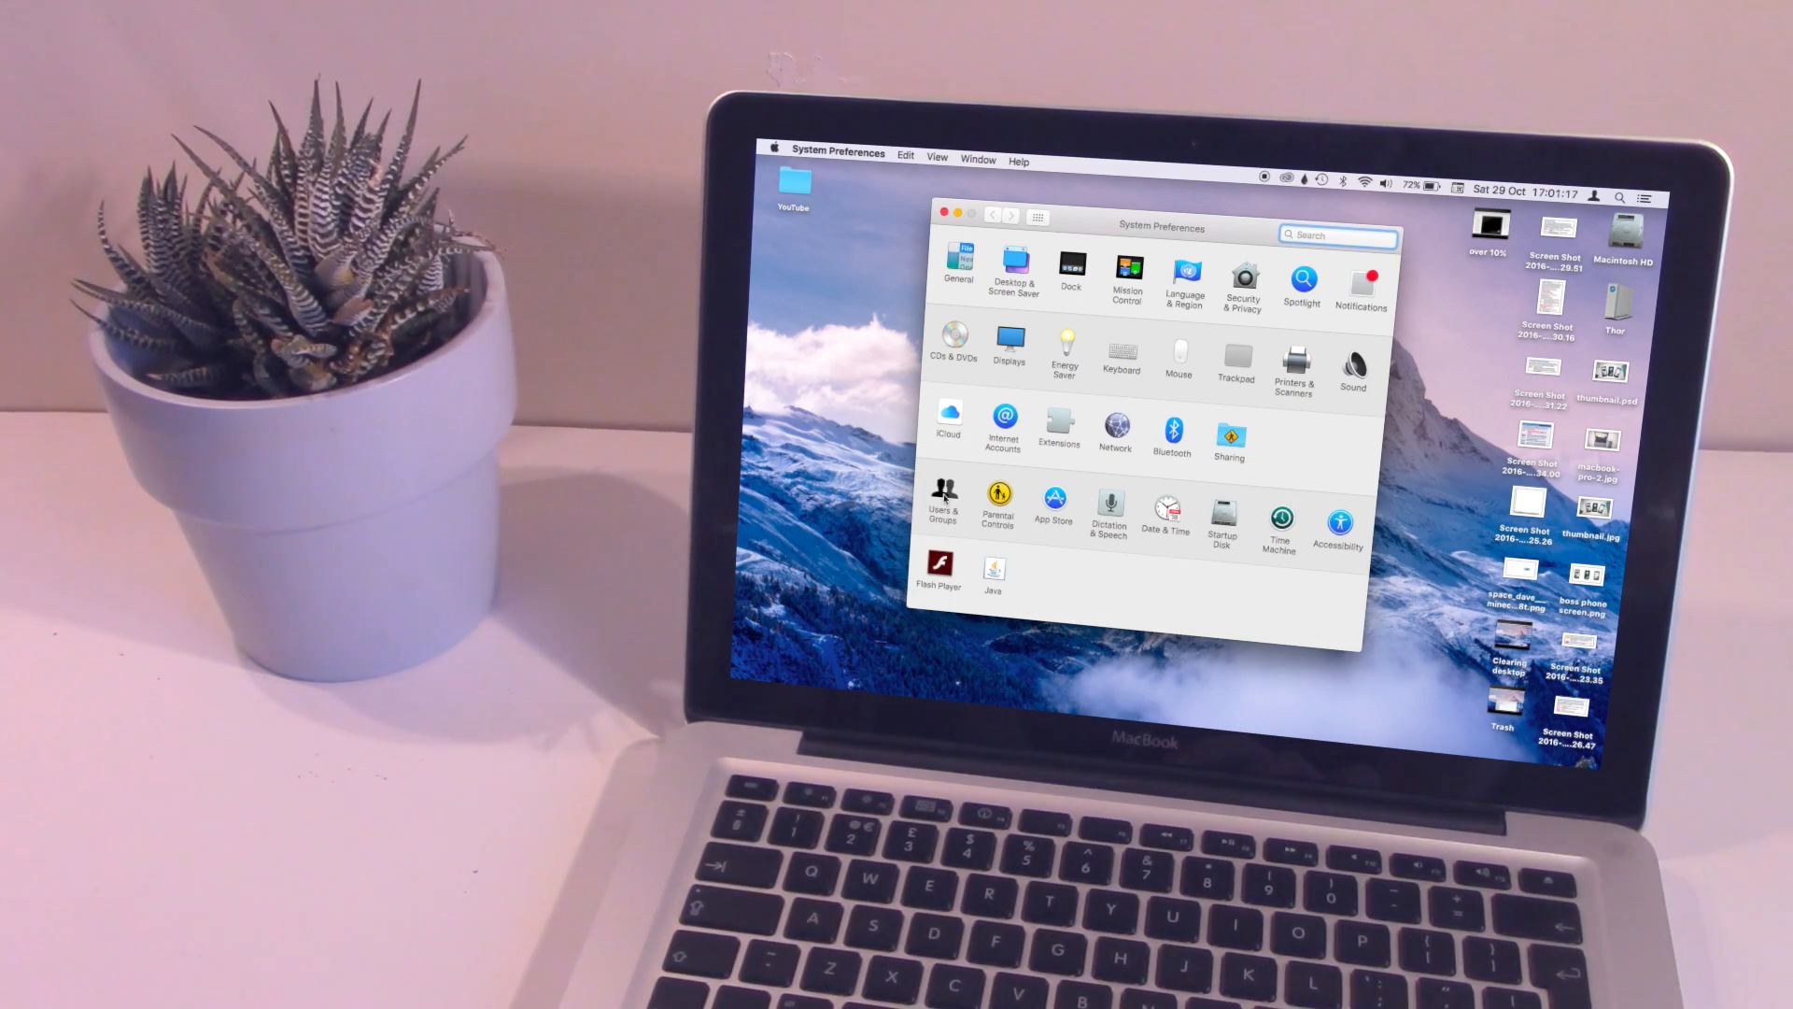
Remove the Inklet entries from Users & Groups login items, keeping iTunesHelper, Thor and Thunderbird.
{"action": "left_click", "coordinate": [942, 501]}
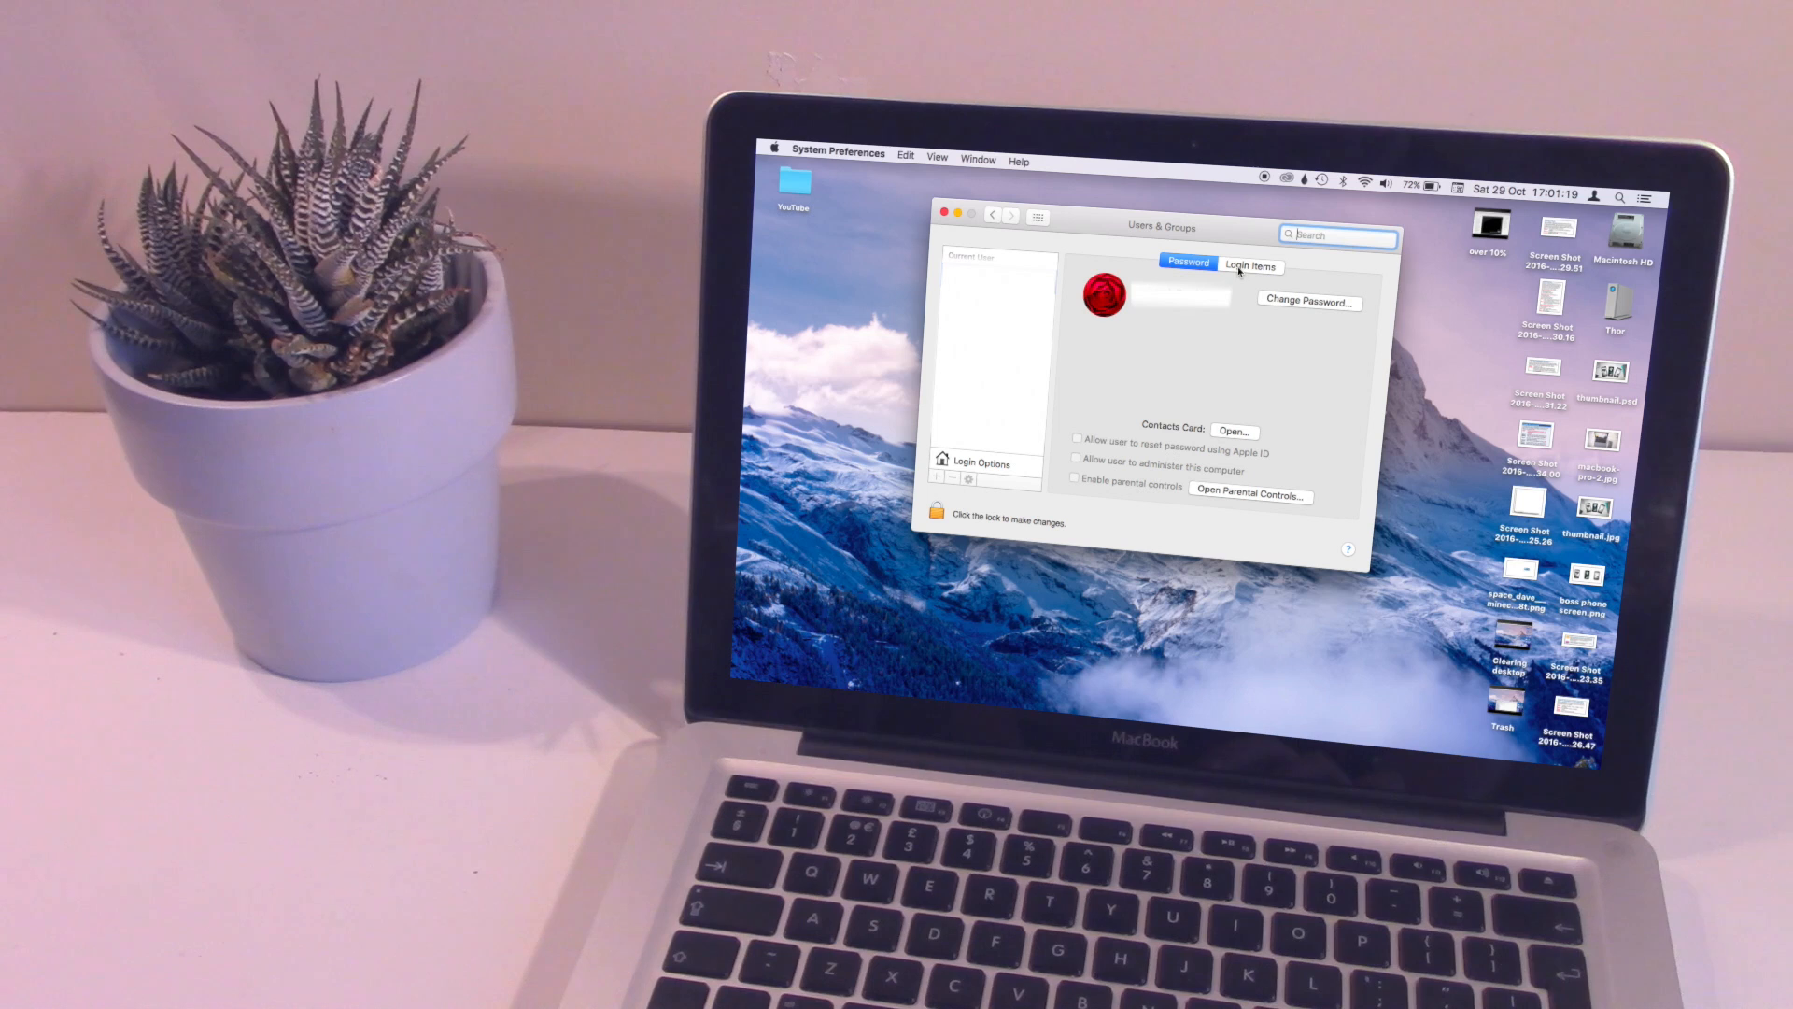
{"action": "left_click", "coordinate": [1250, 265]}
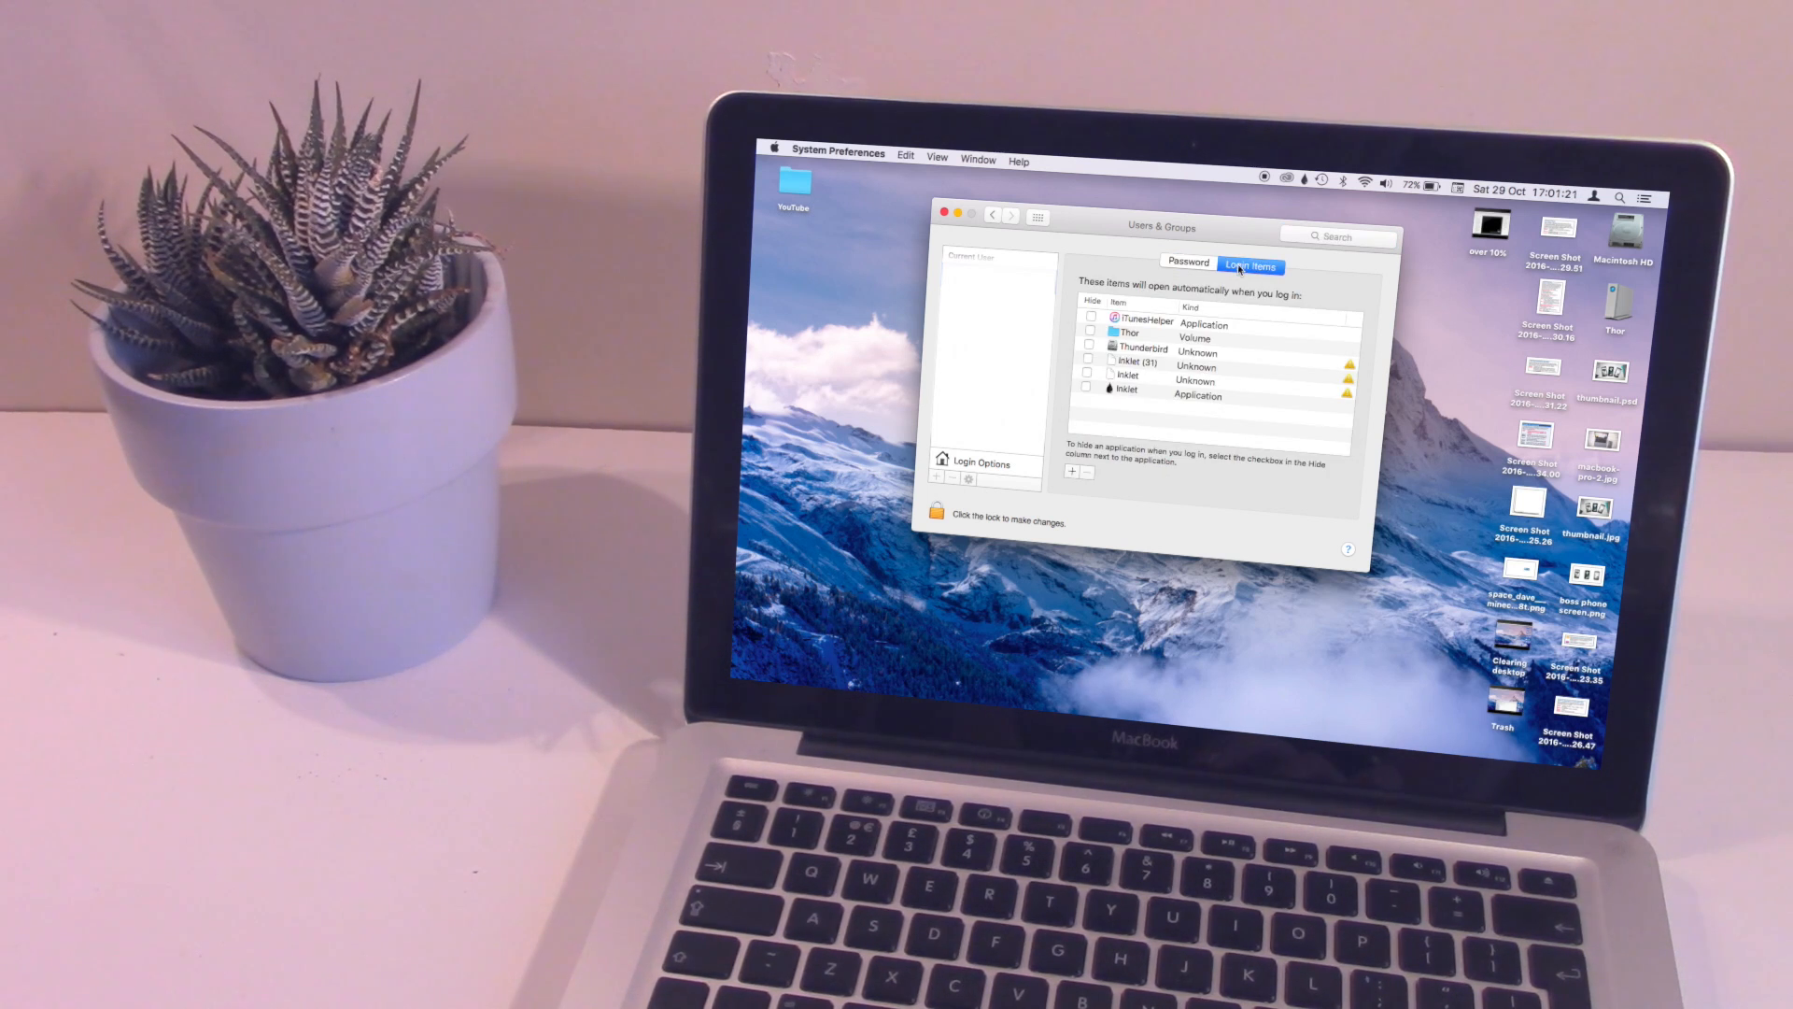
{"action": "left_click", "coordinate": [1143, 324]}
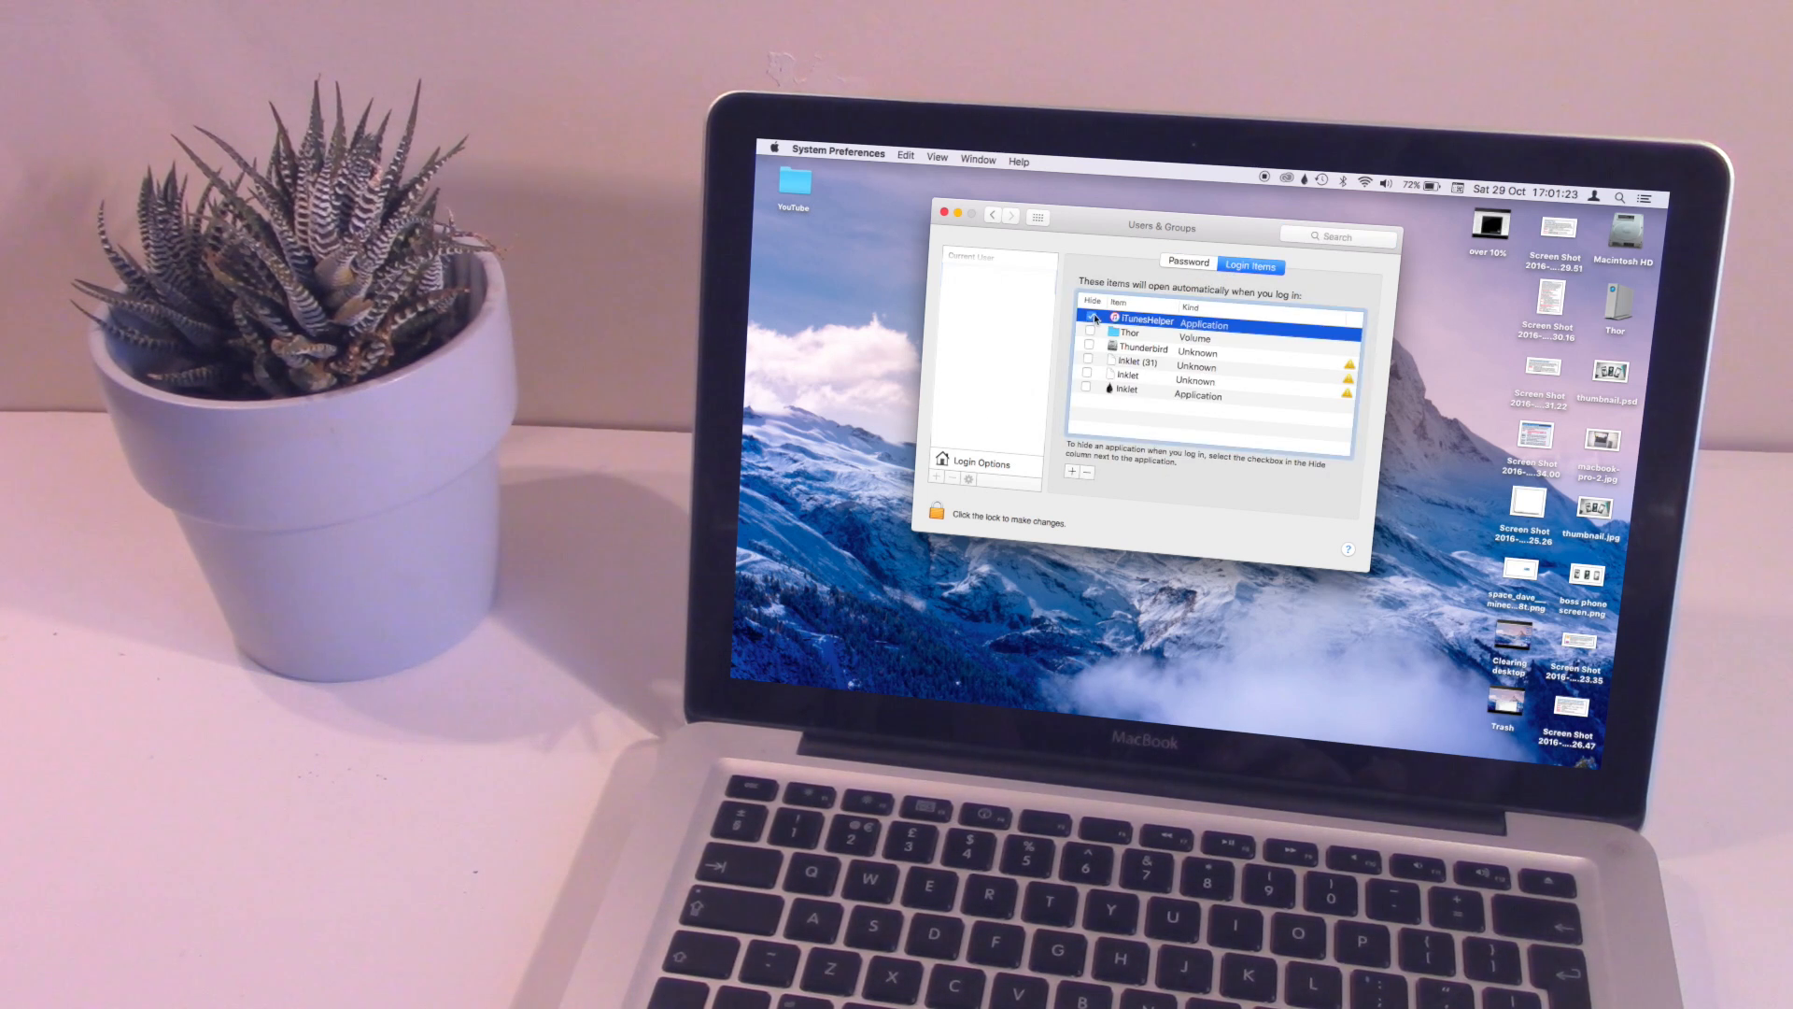
{"action": "left_click", "coordinate": [1133, 332]}
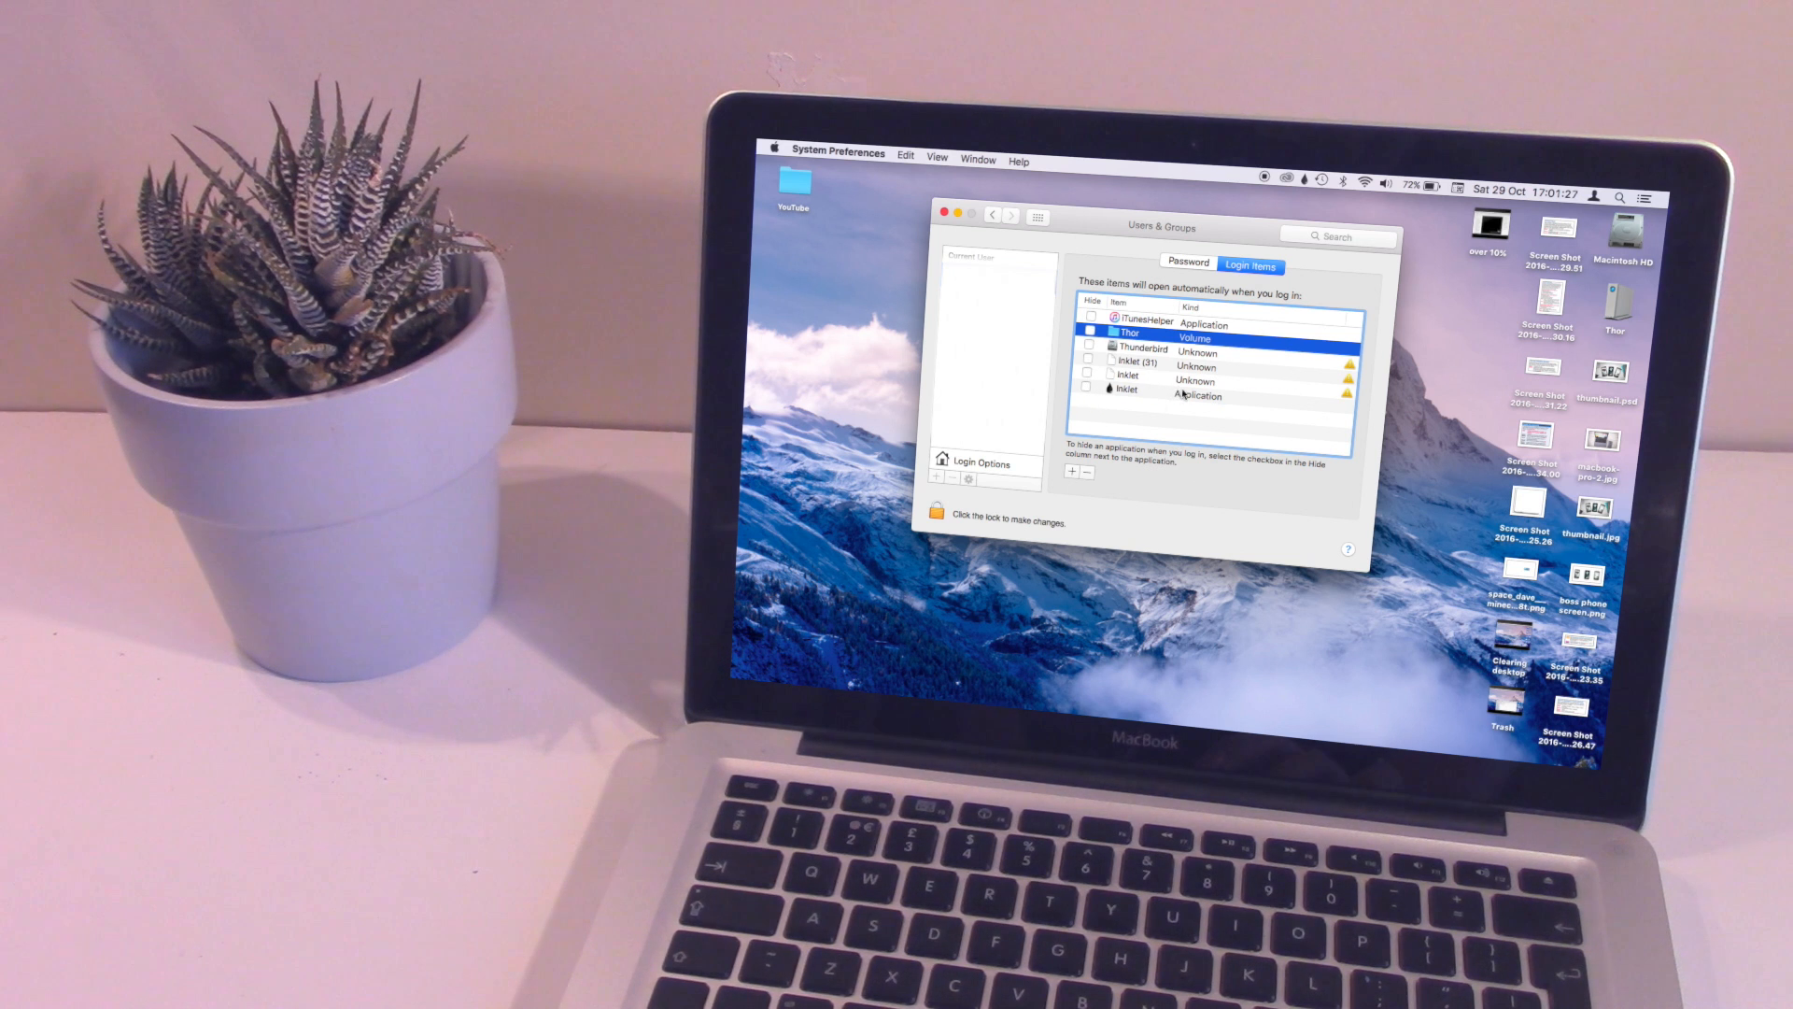
{"action": "left_click", "coordinate": [1132, 396]}
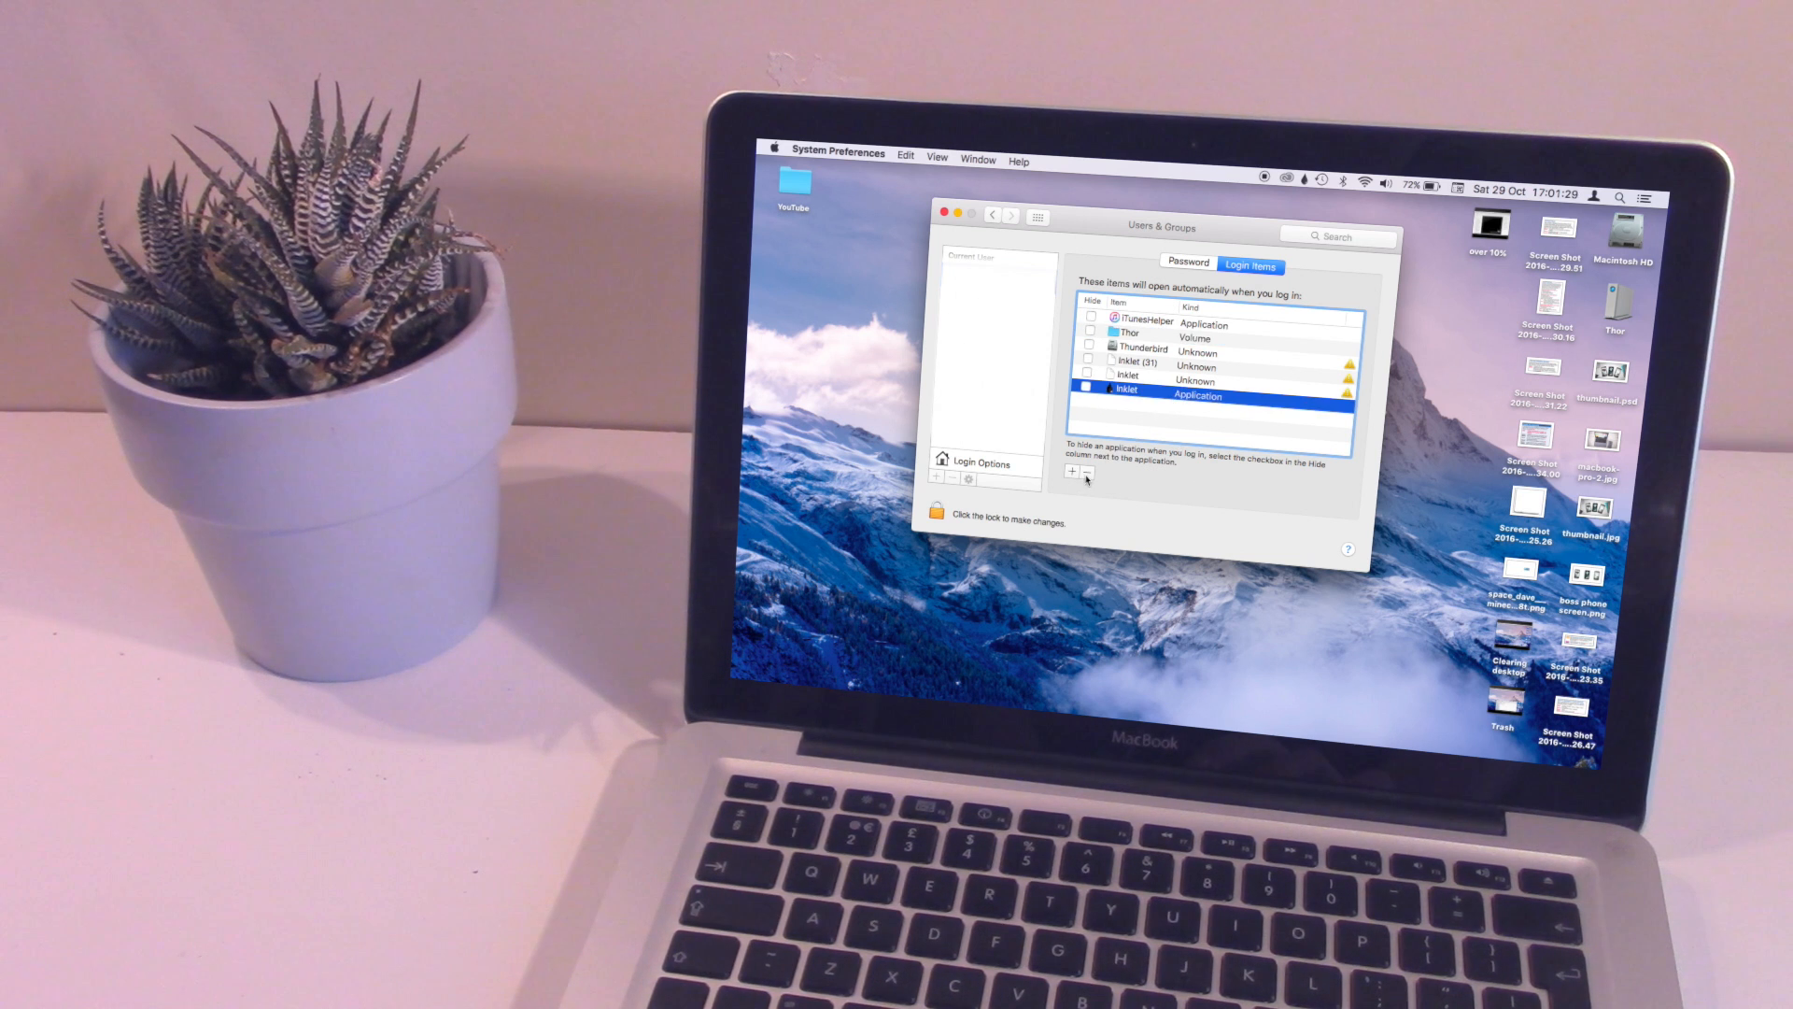
{"action": "mouse_move", "coordinate": [1084, 473]}
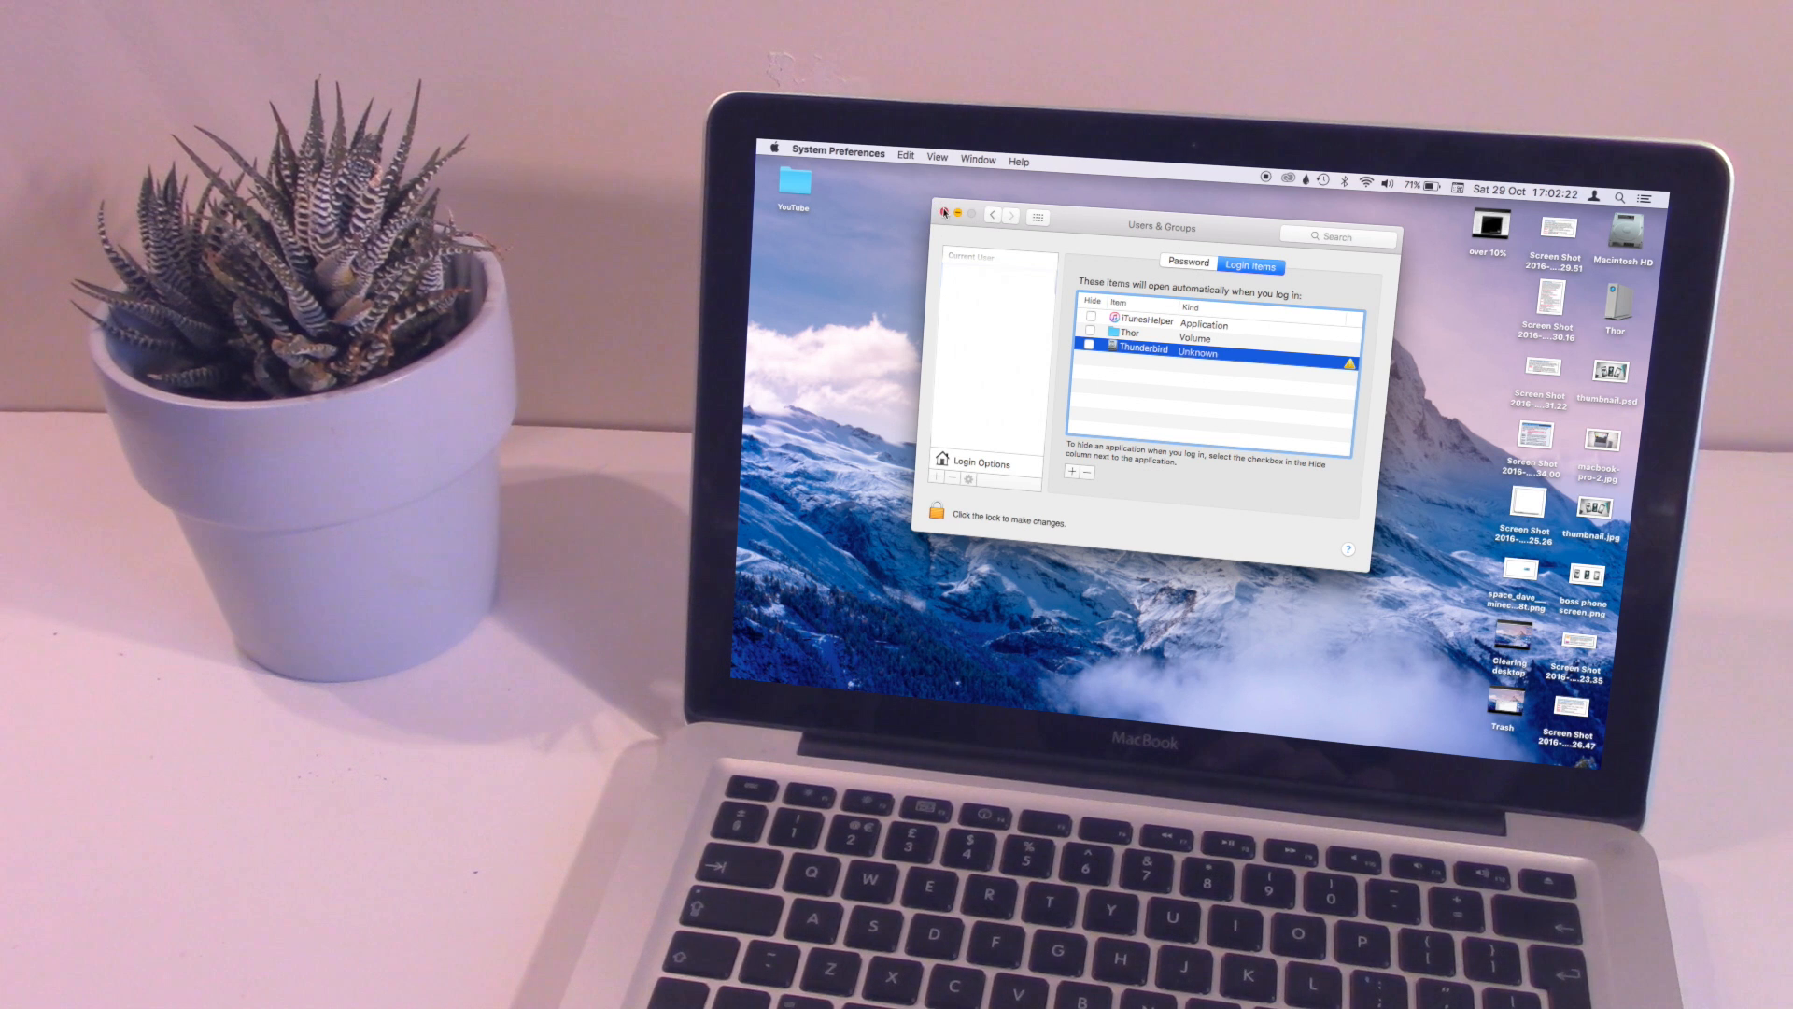
{"action": "left_click", "coordinate": [945, 213]}
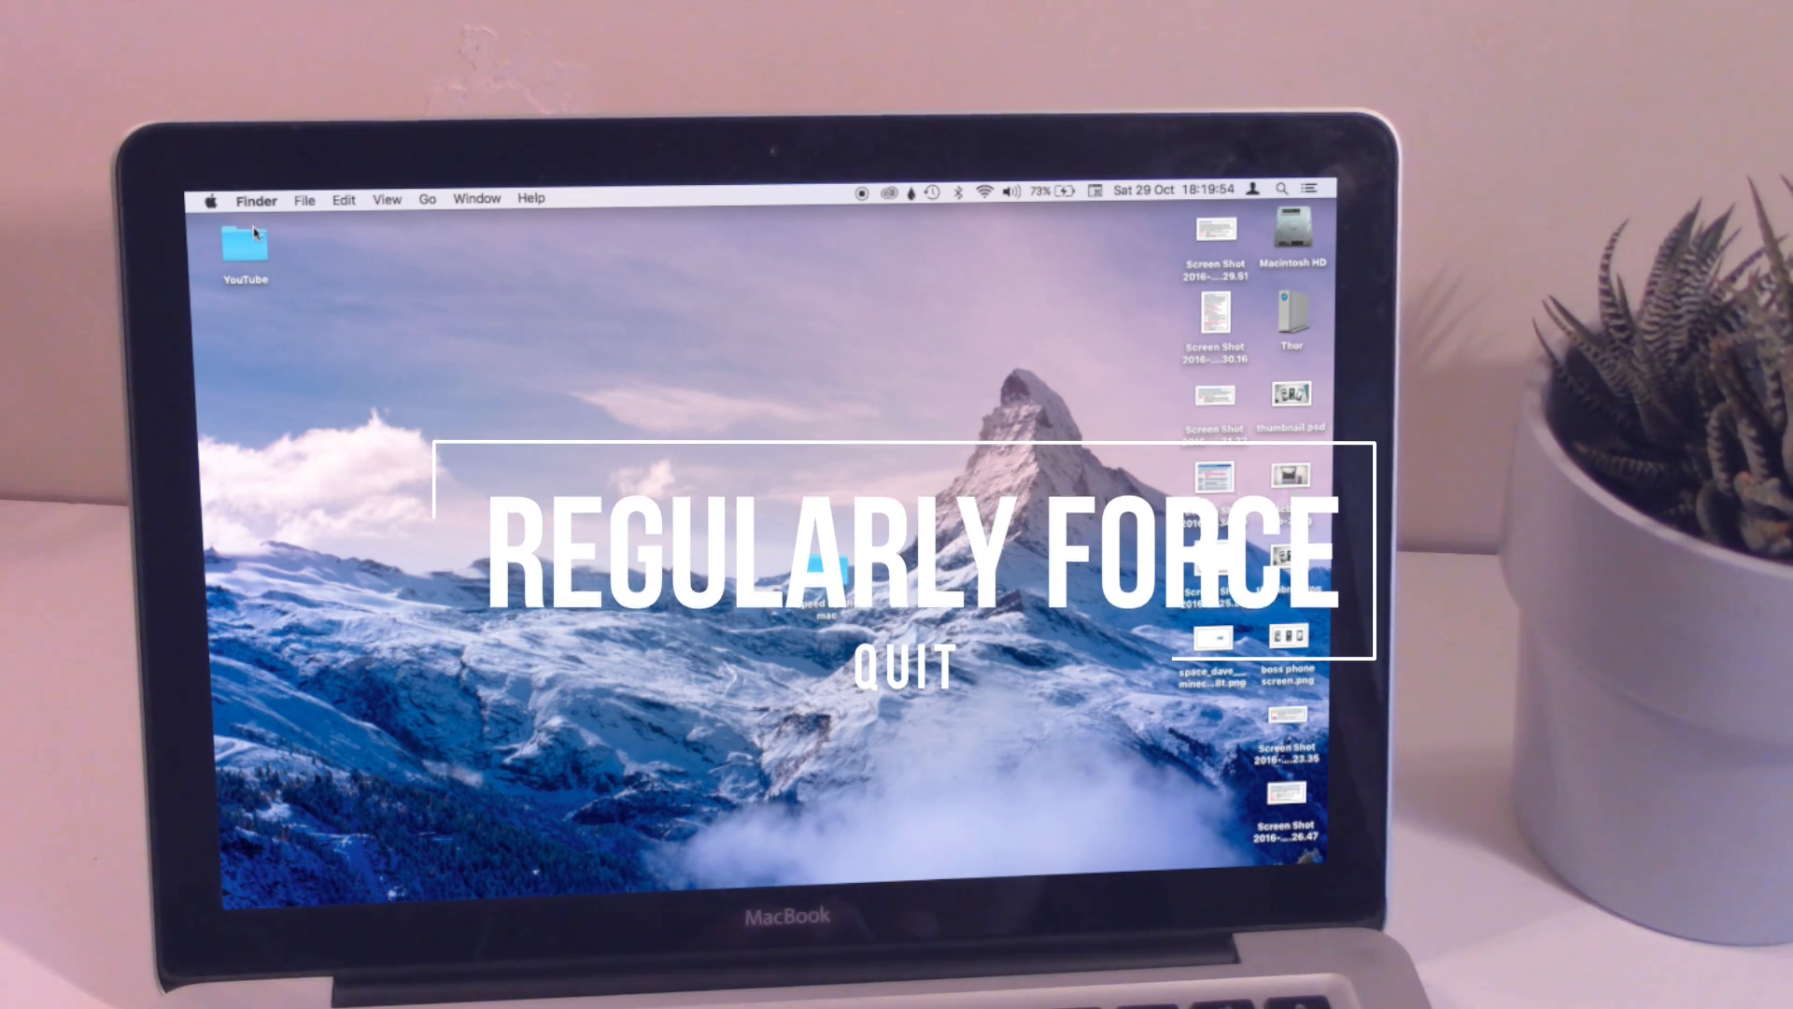
Force quit Messages, leaving GarageBand, Pages, QuickTime Player and Finder running.
{"action": "left_click", "coordinate": [212, 198]}
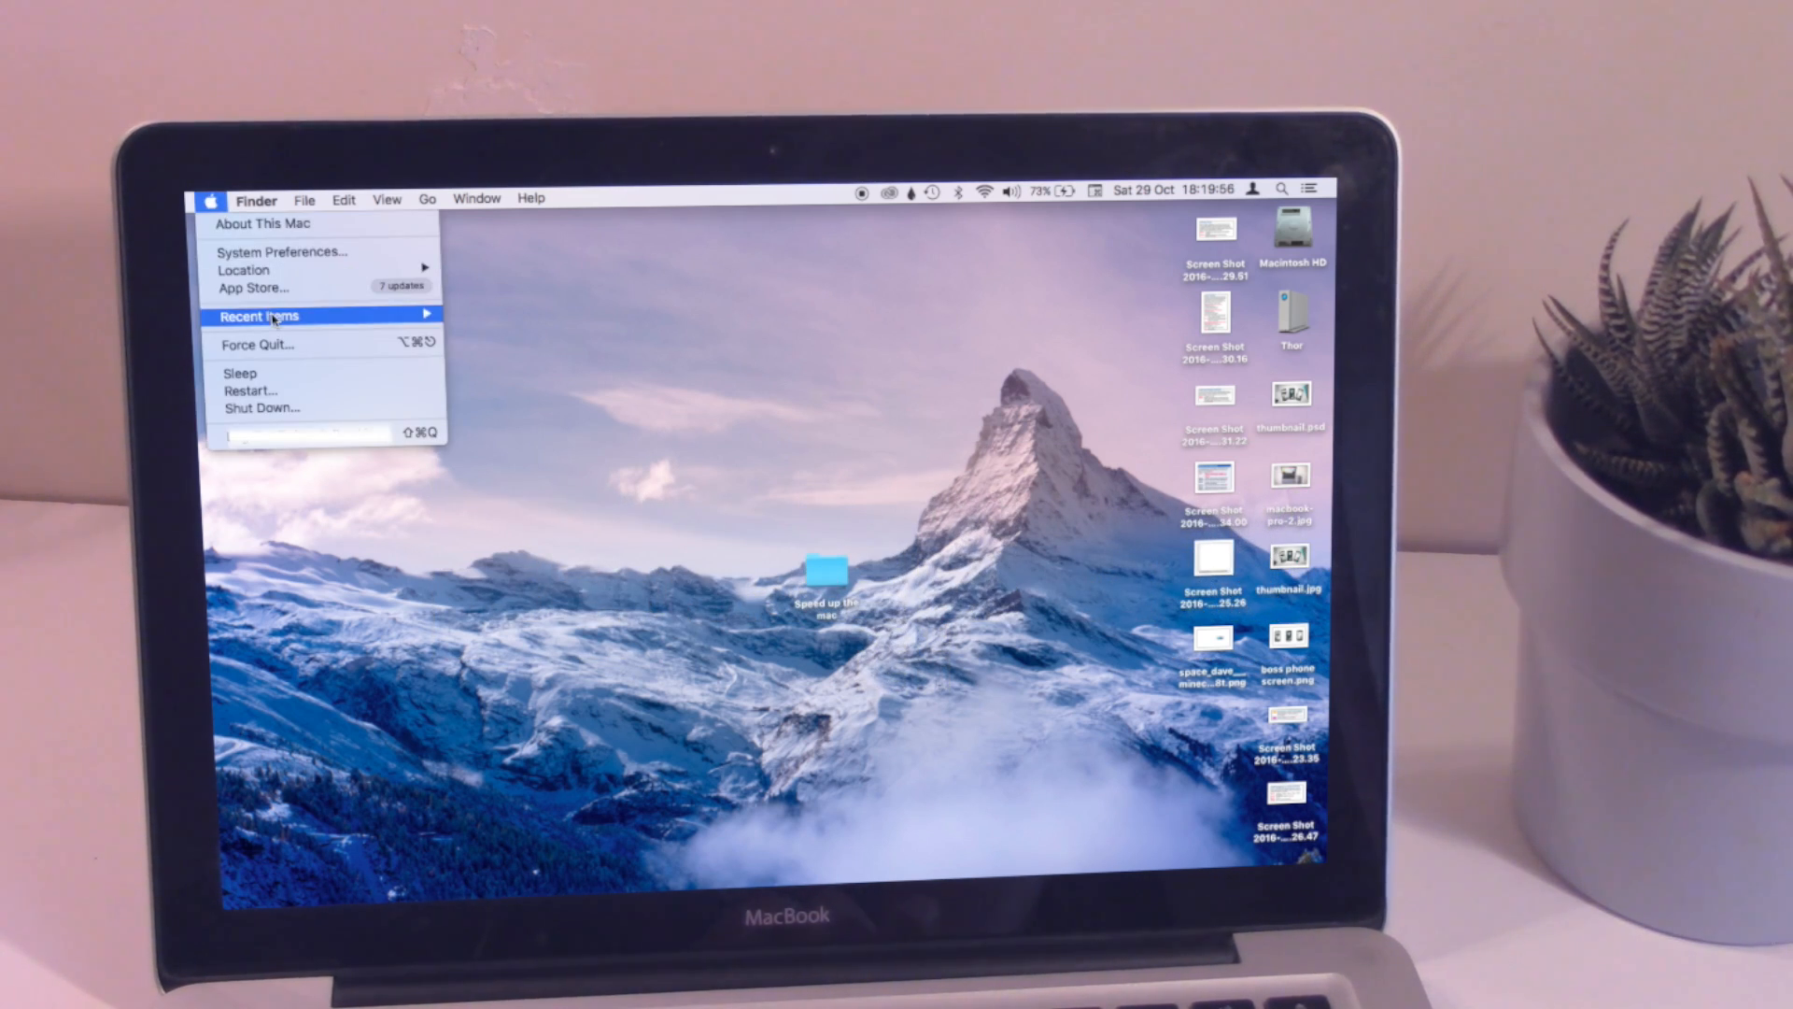
{"action": "left_click", "coordinate": [256, 345]}
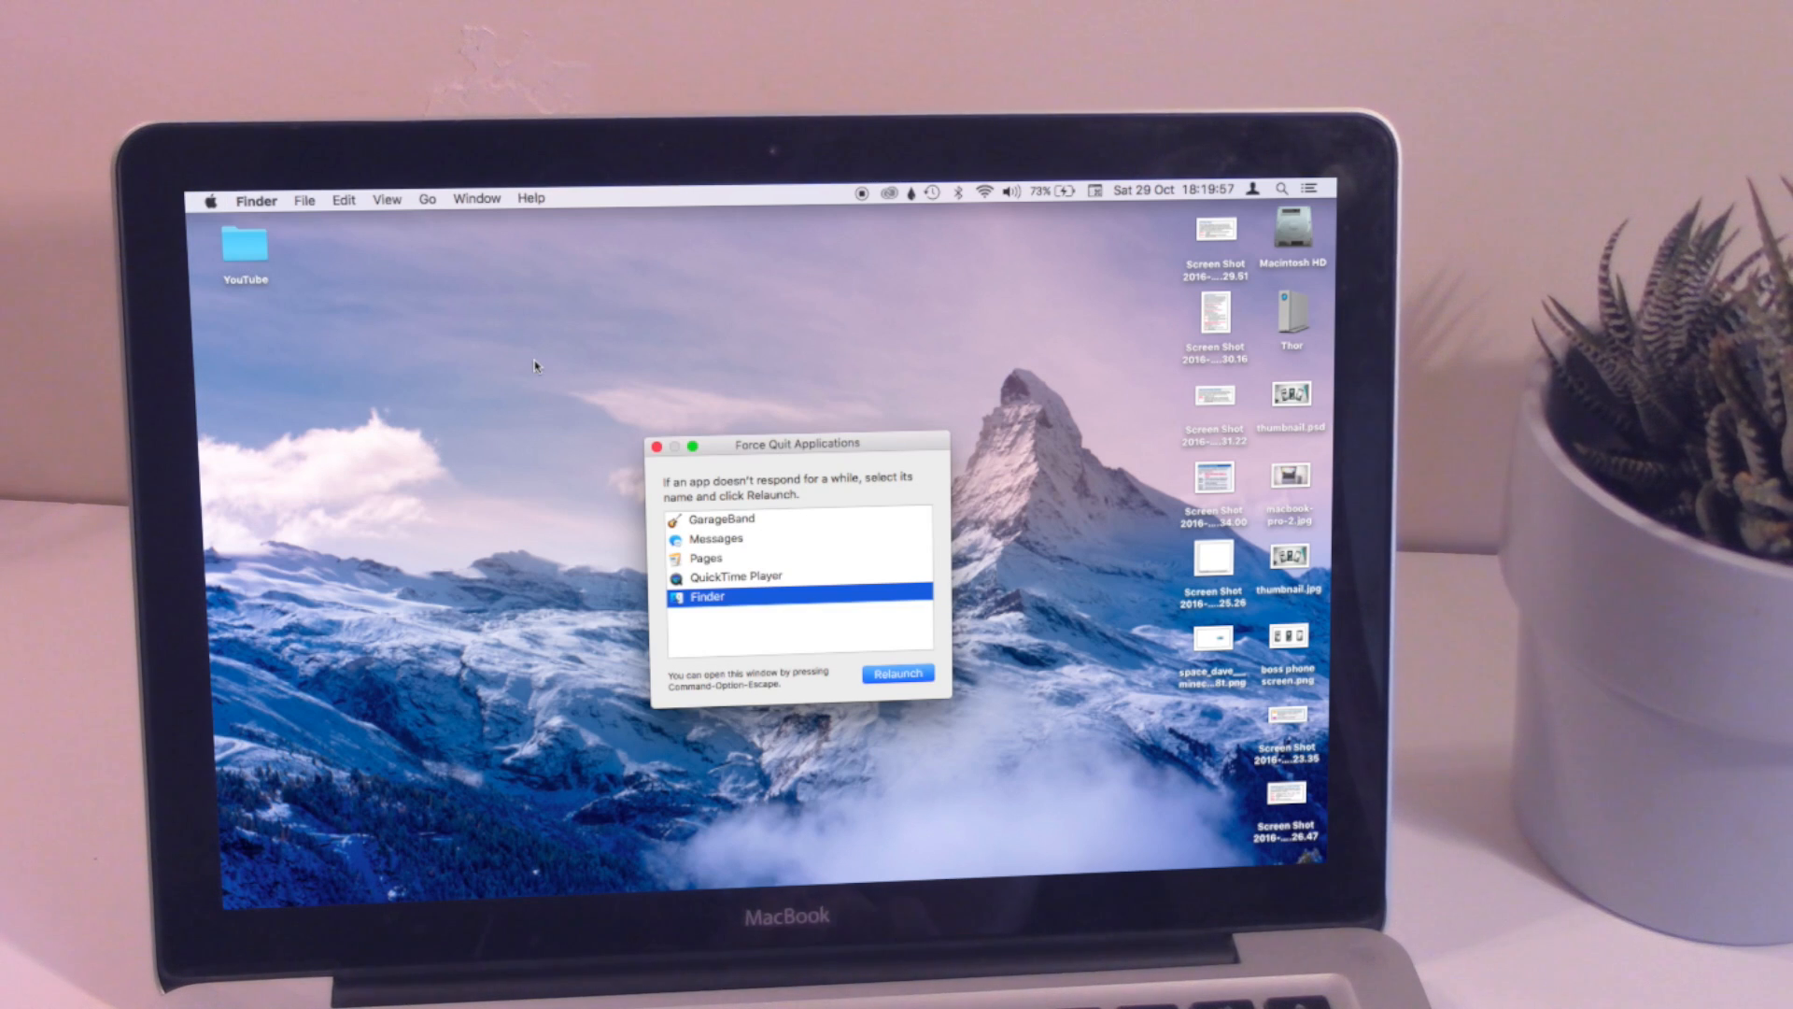
{"action": "mouse_move", "coordinate": [709, 540]}
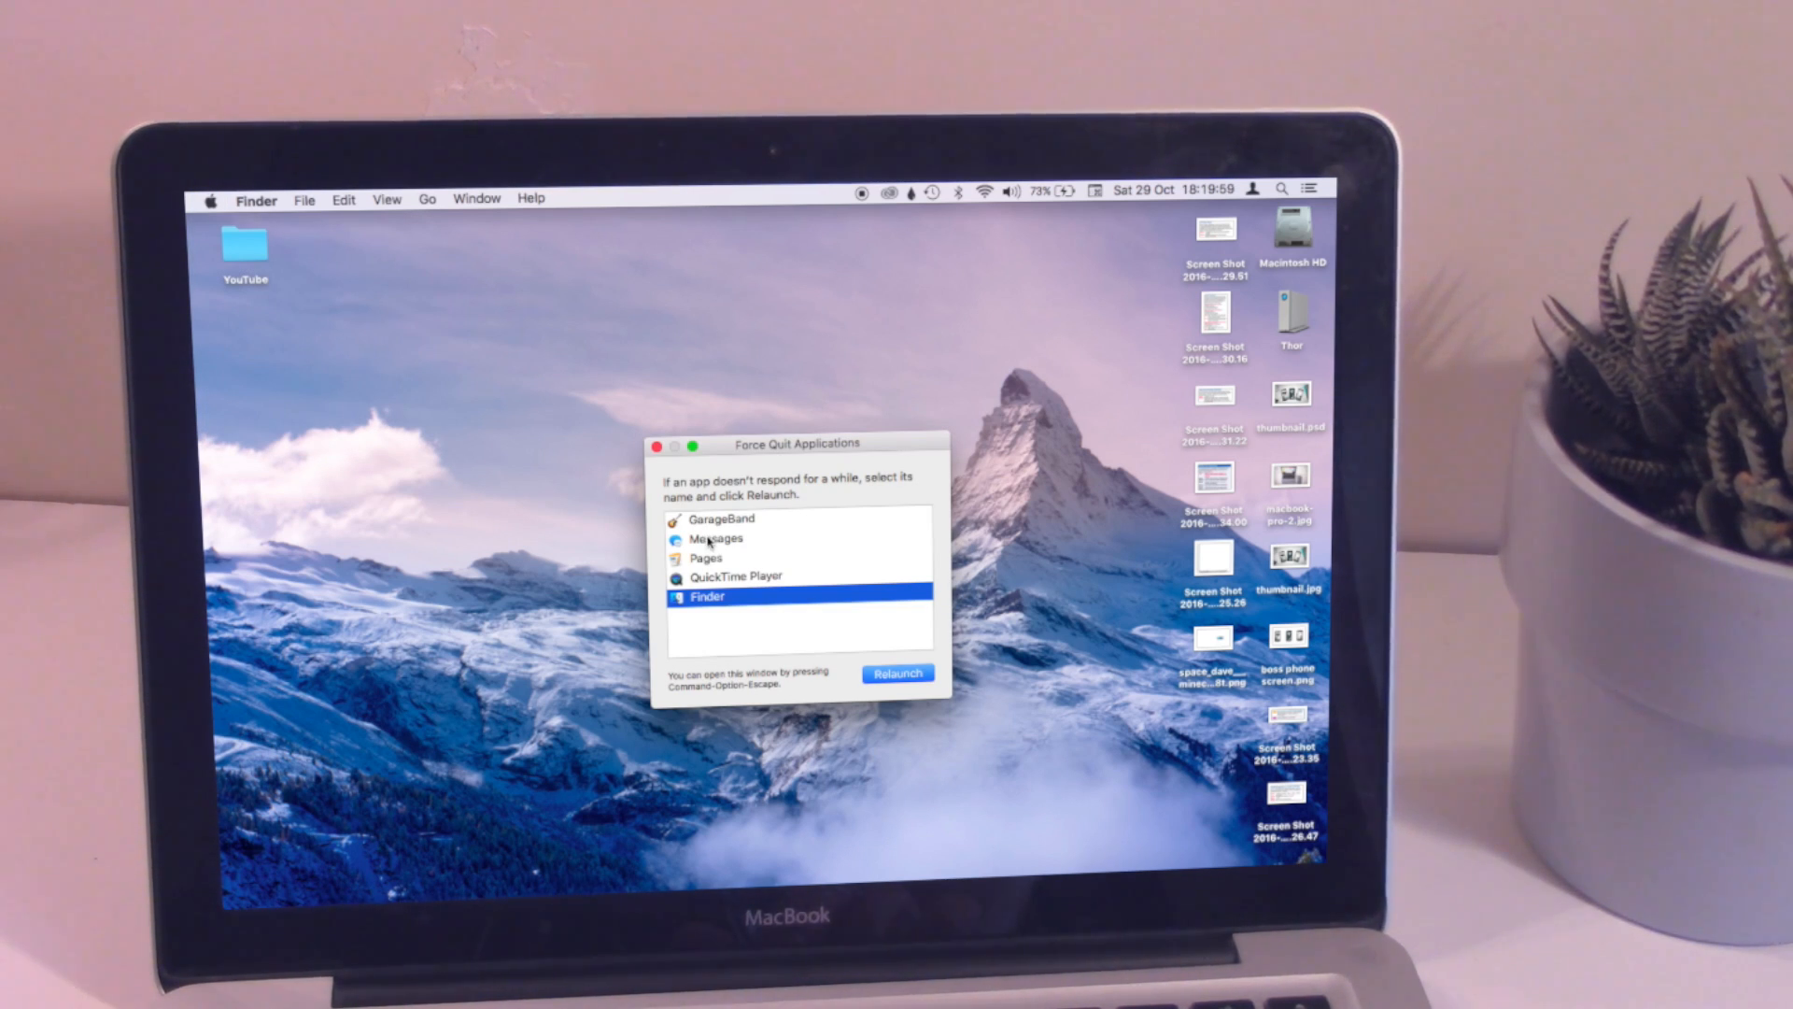
{"action": "left_click", "coordinate": [715, 539]}
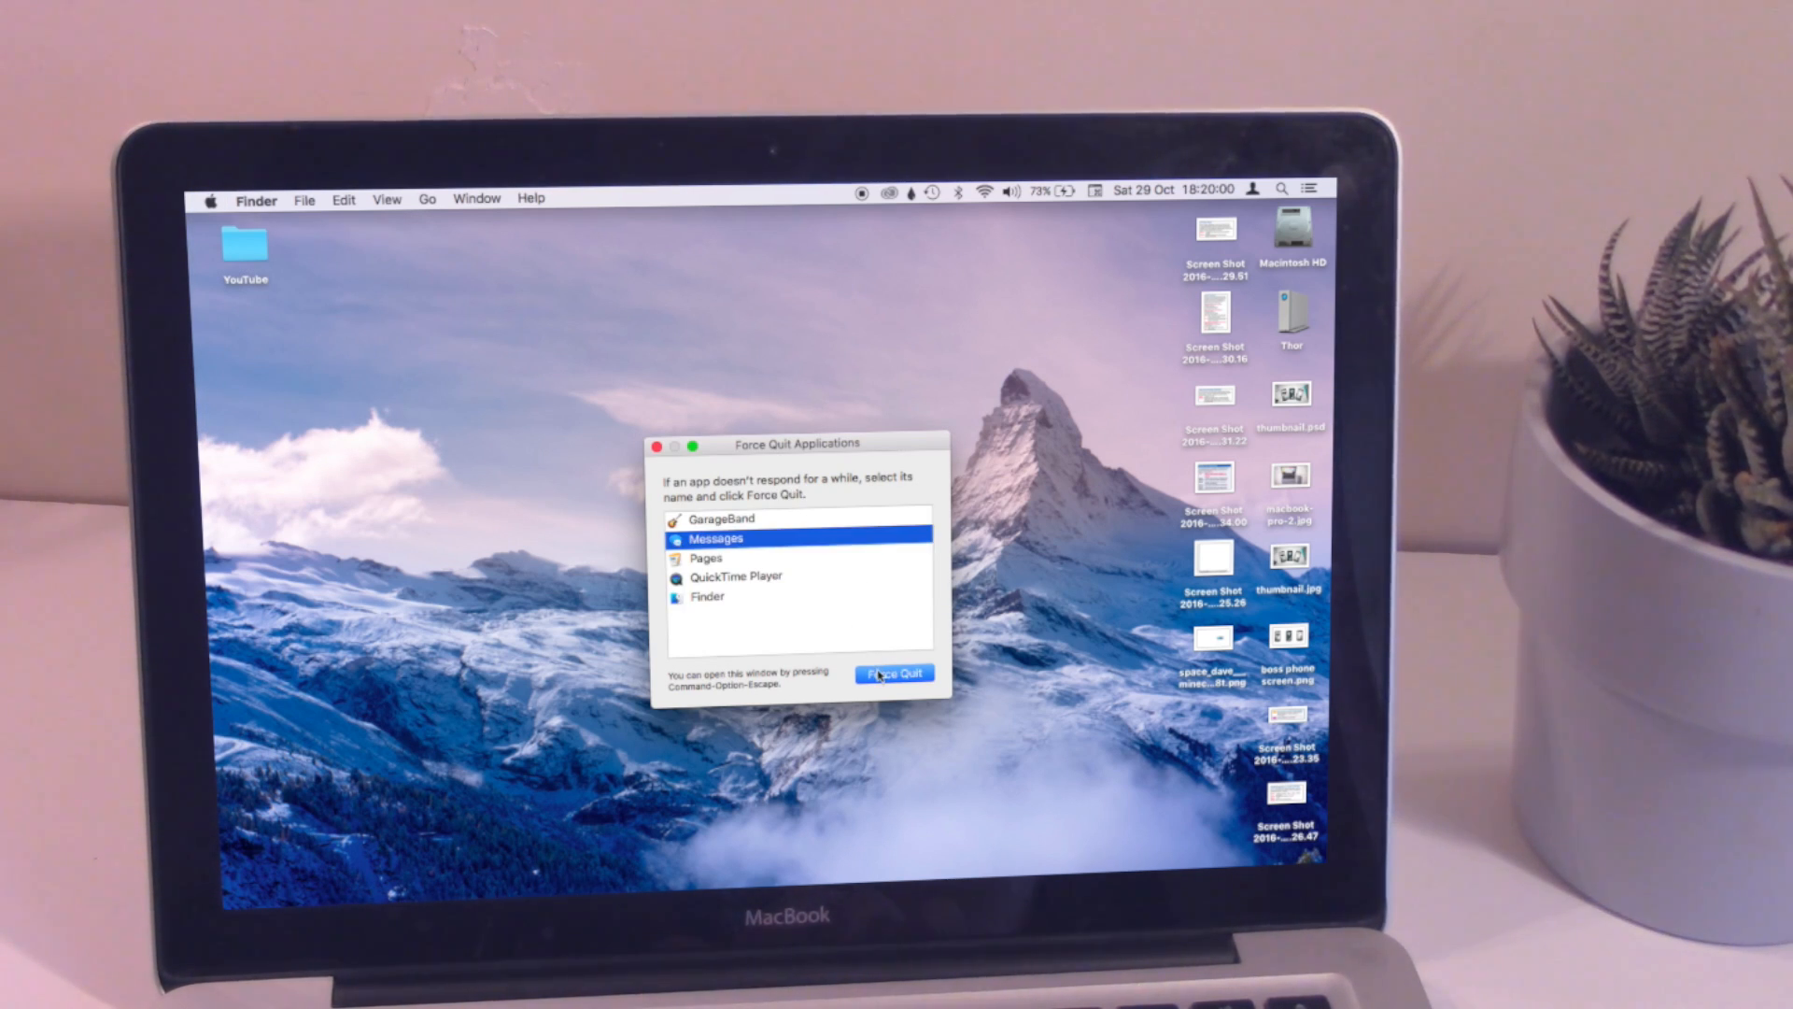
{"action": "left_click", "coordinate": [895, 673]}
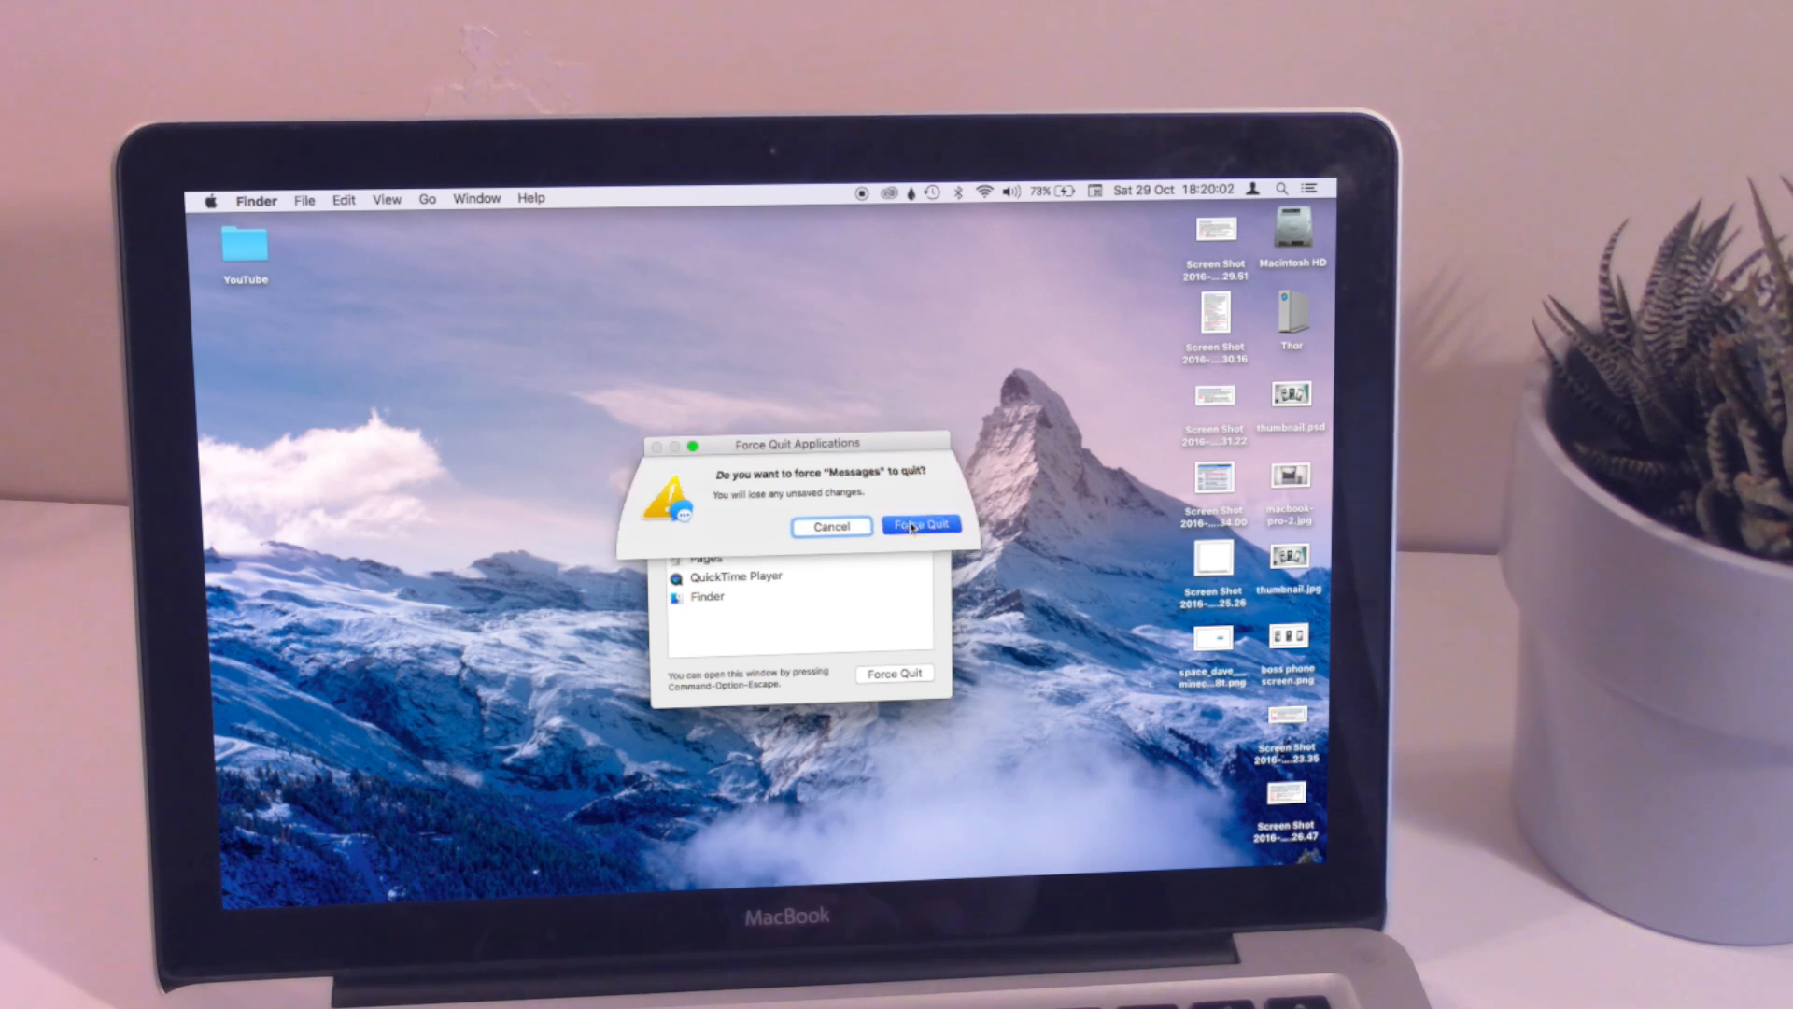
{"action": "left_click", "coordinate": [921, 525]}
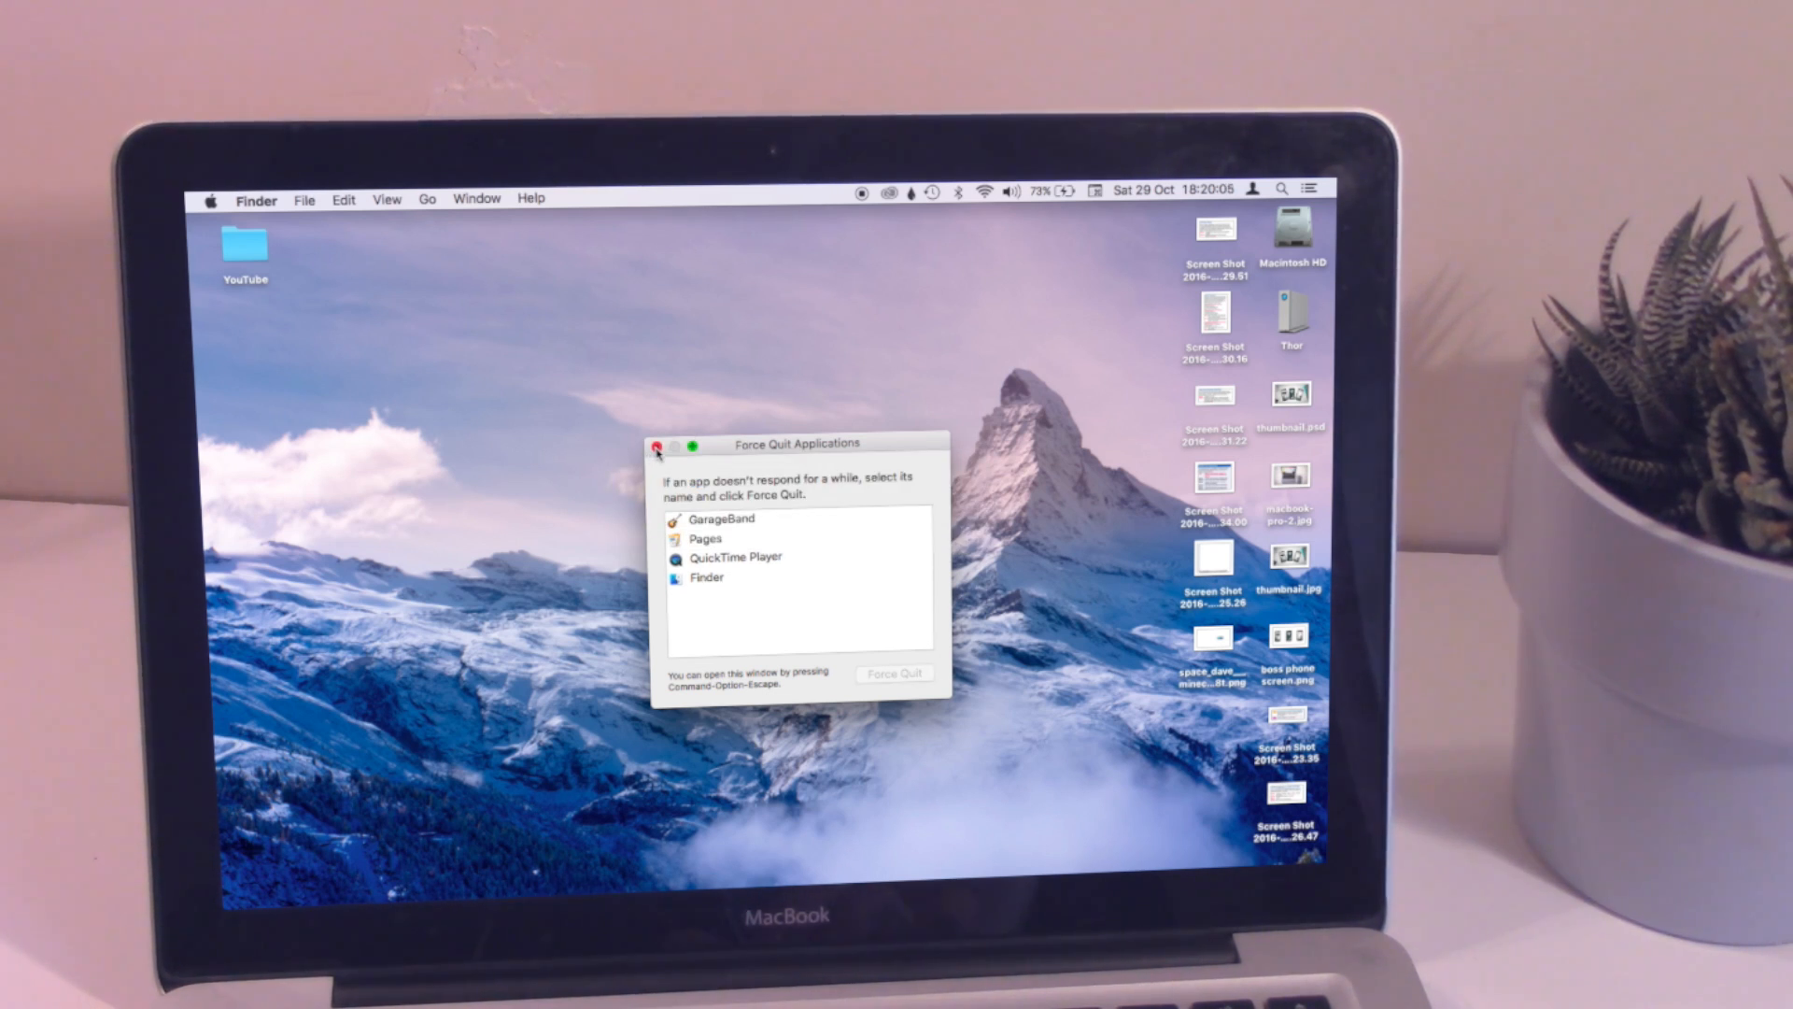
{"action": "left_click", "coordinate": [658, 445]}
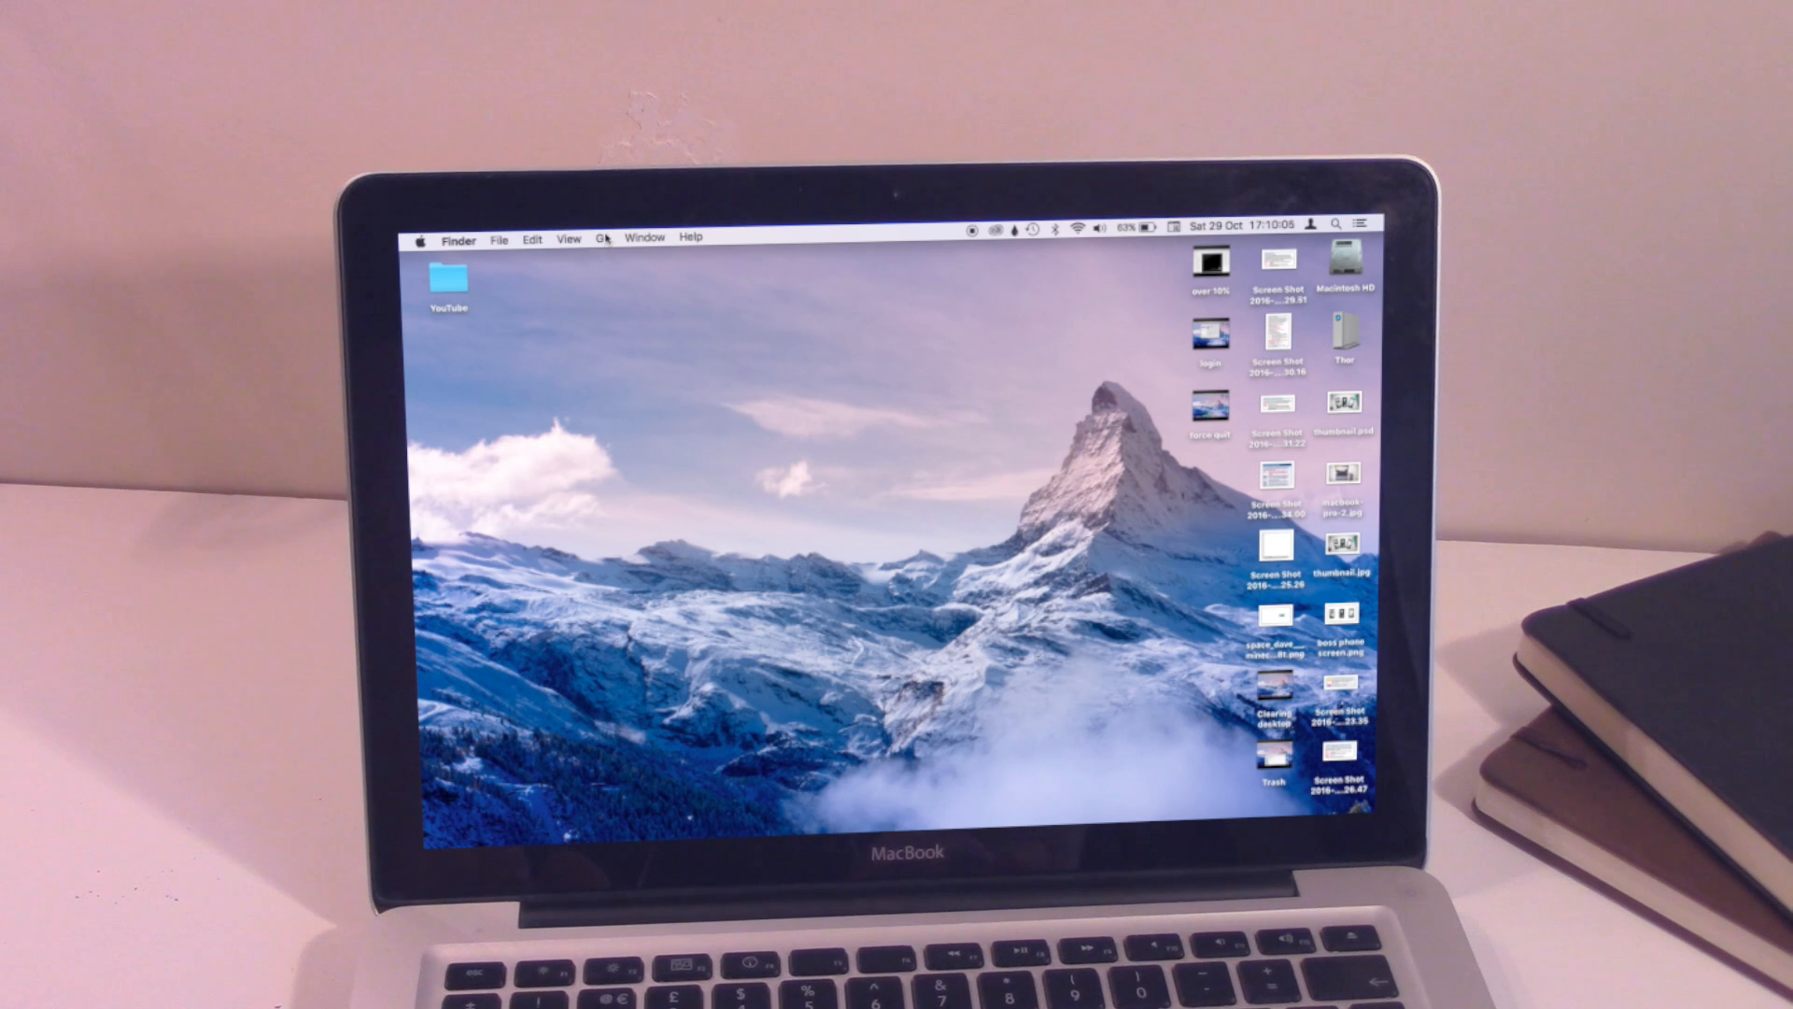
Open the hidden Library's Caches folder via Go and clear out its cache folders.
{"action": "left_click", "coordinate": [605, 238]}
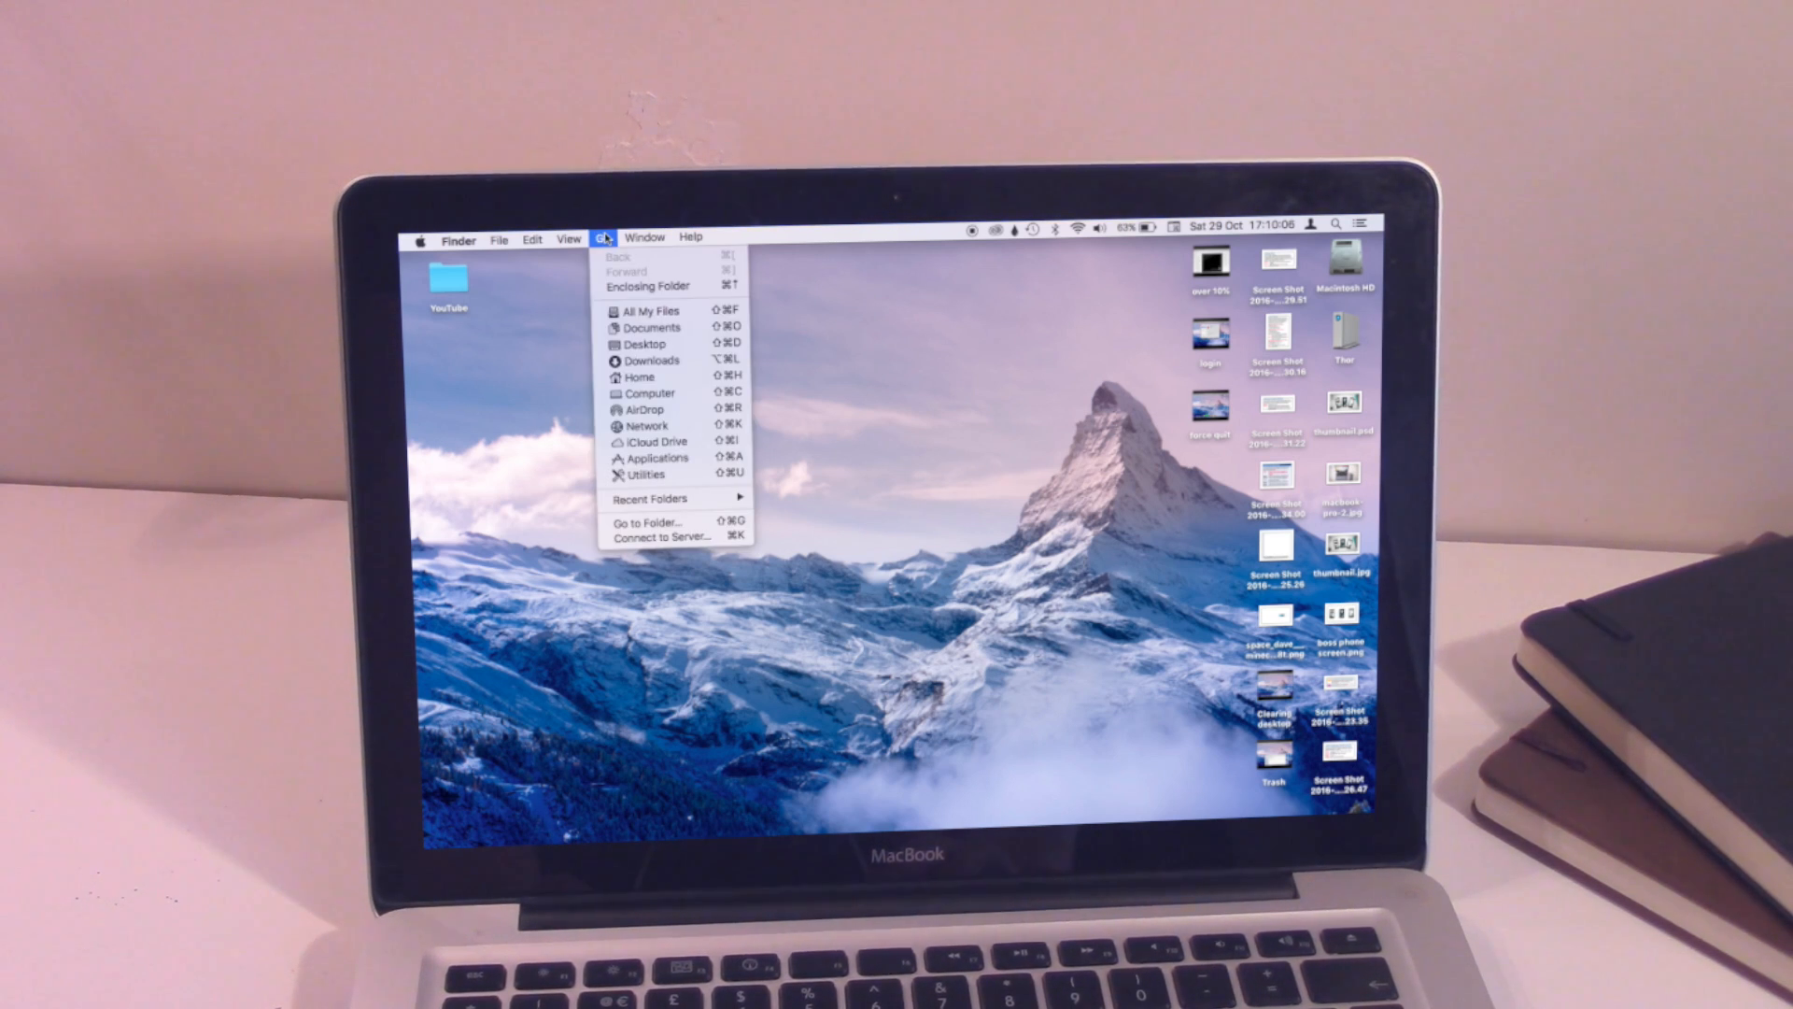
{"action": "mouse_move", "coordinate": [644, 343]}
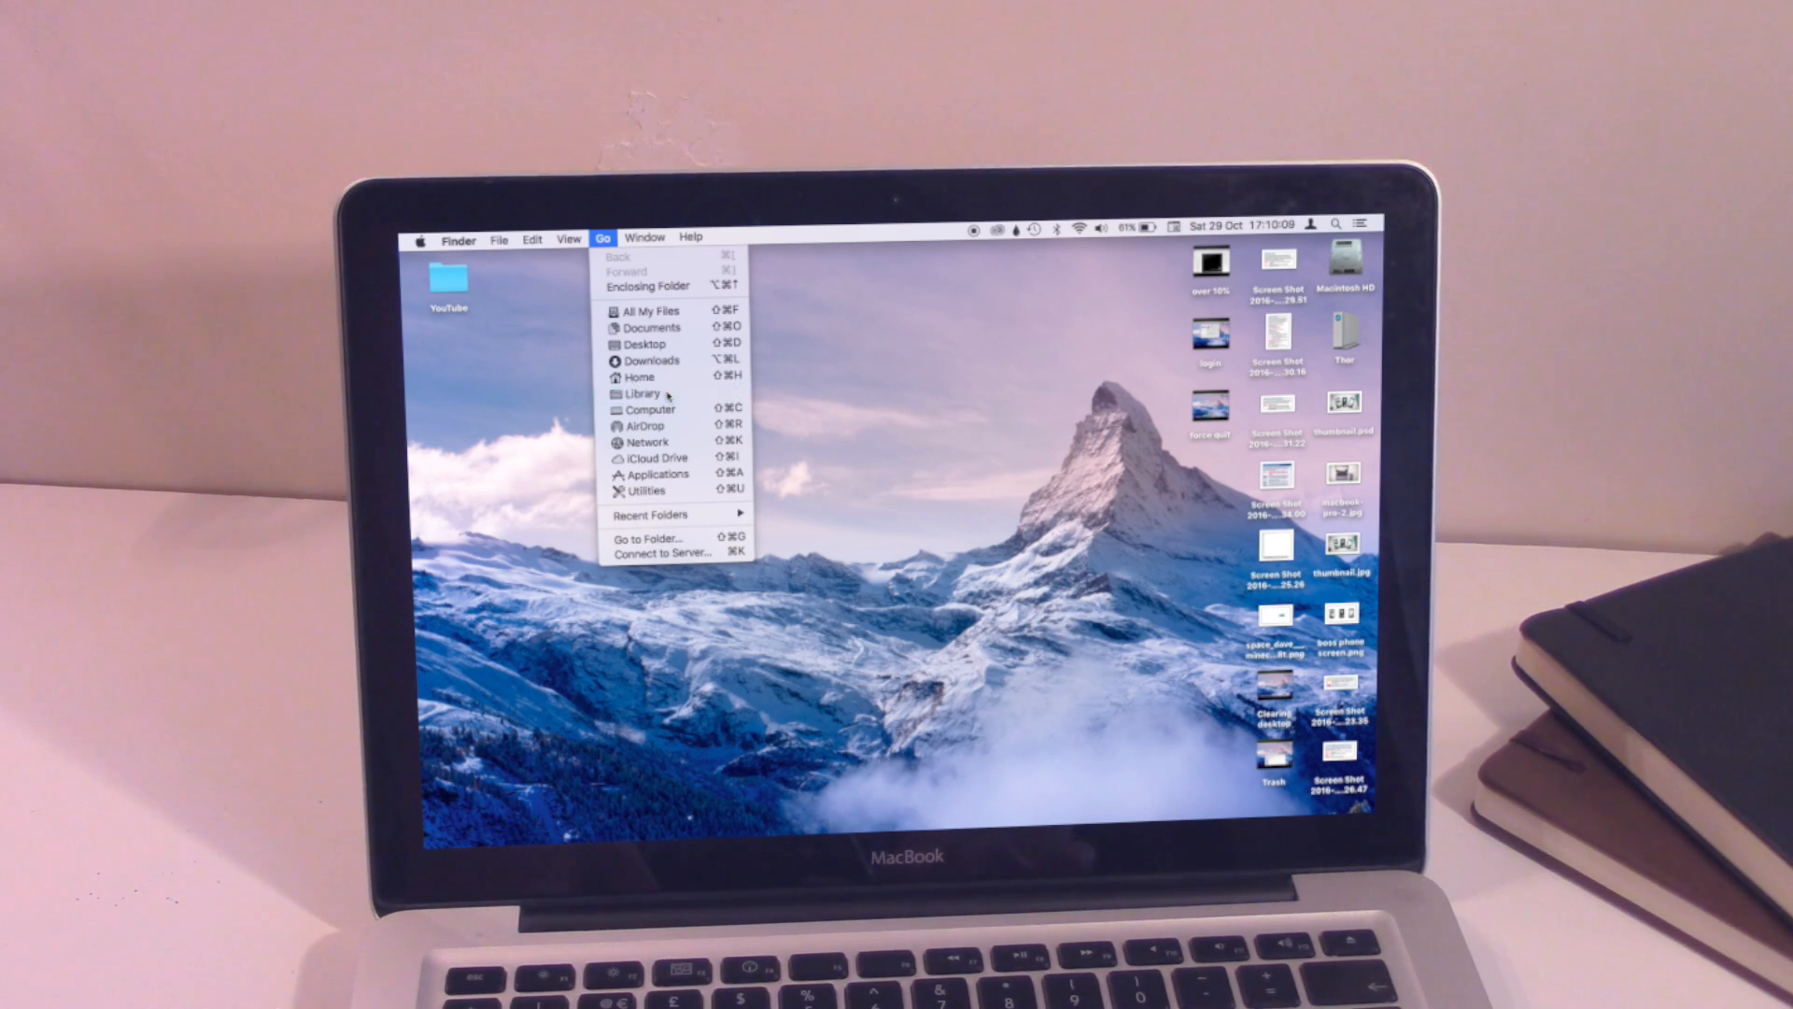
{"action": "left_click", "coordinate": [643, 394]}
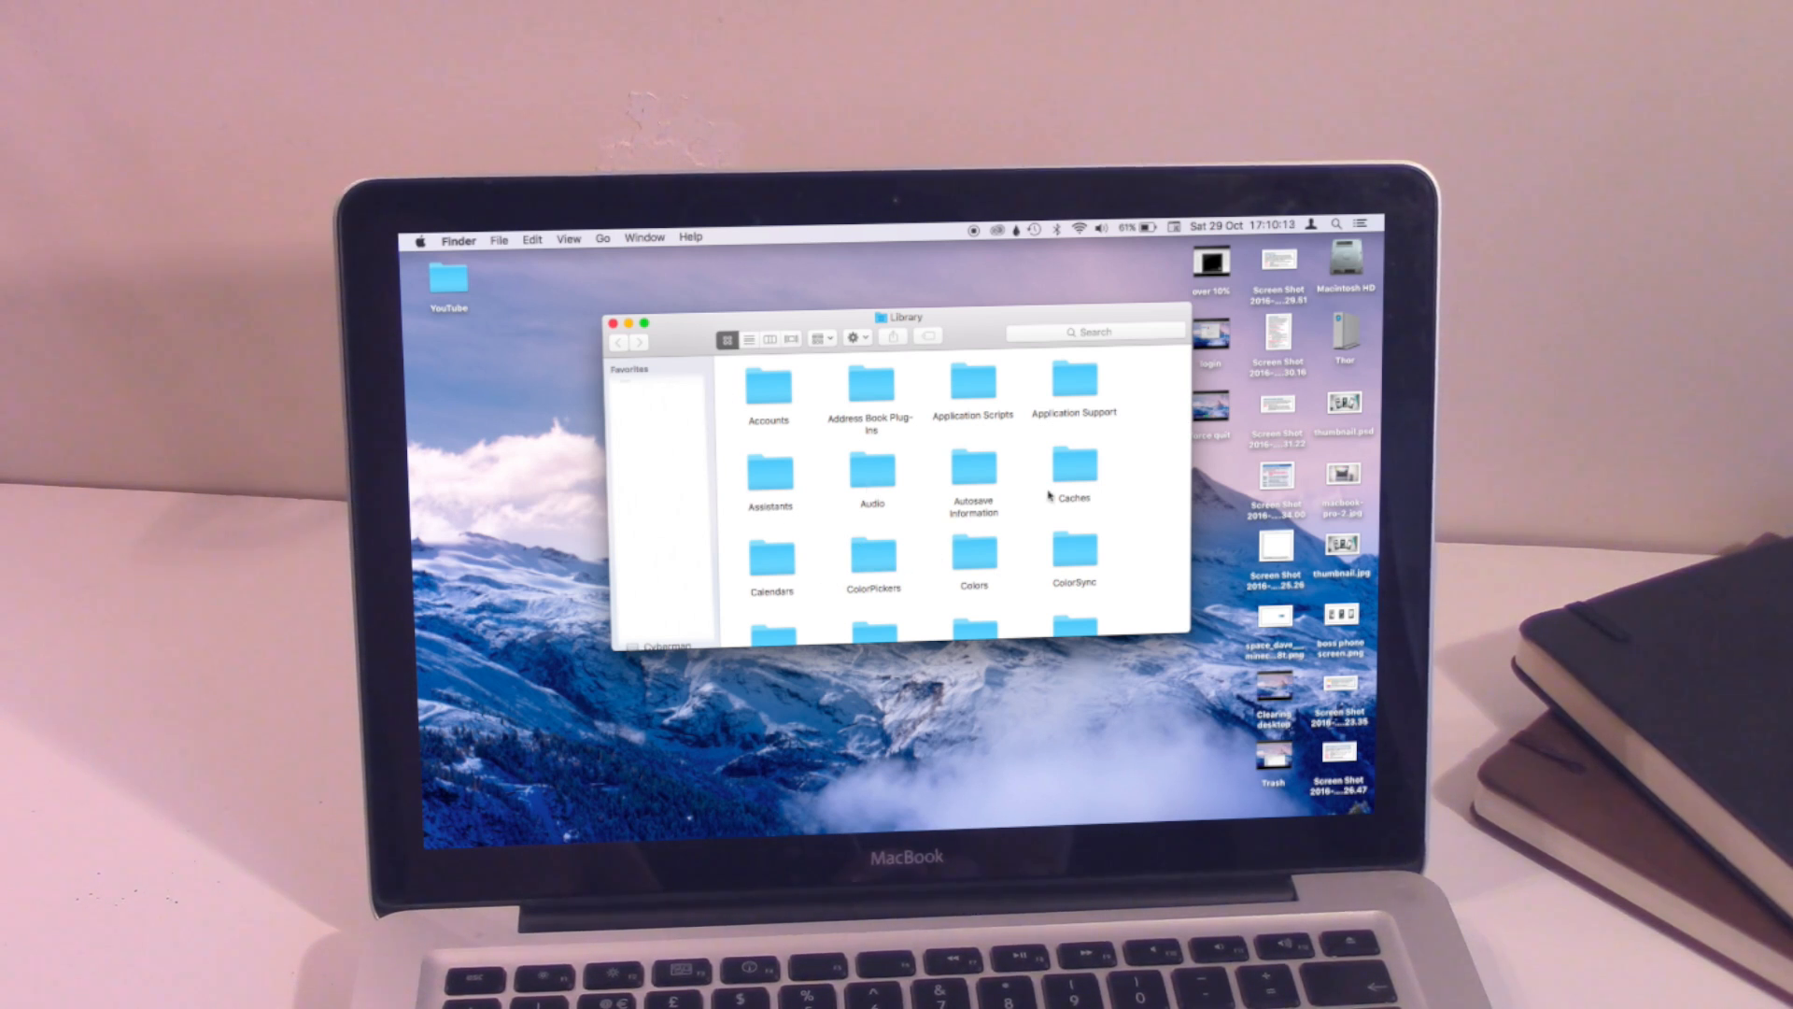
{"action": "double_click", "coordinate": [1073, 471]}
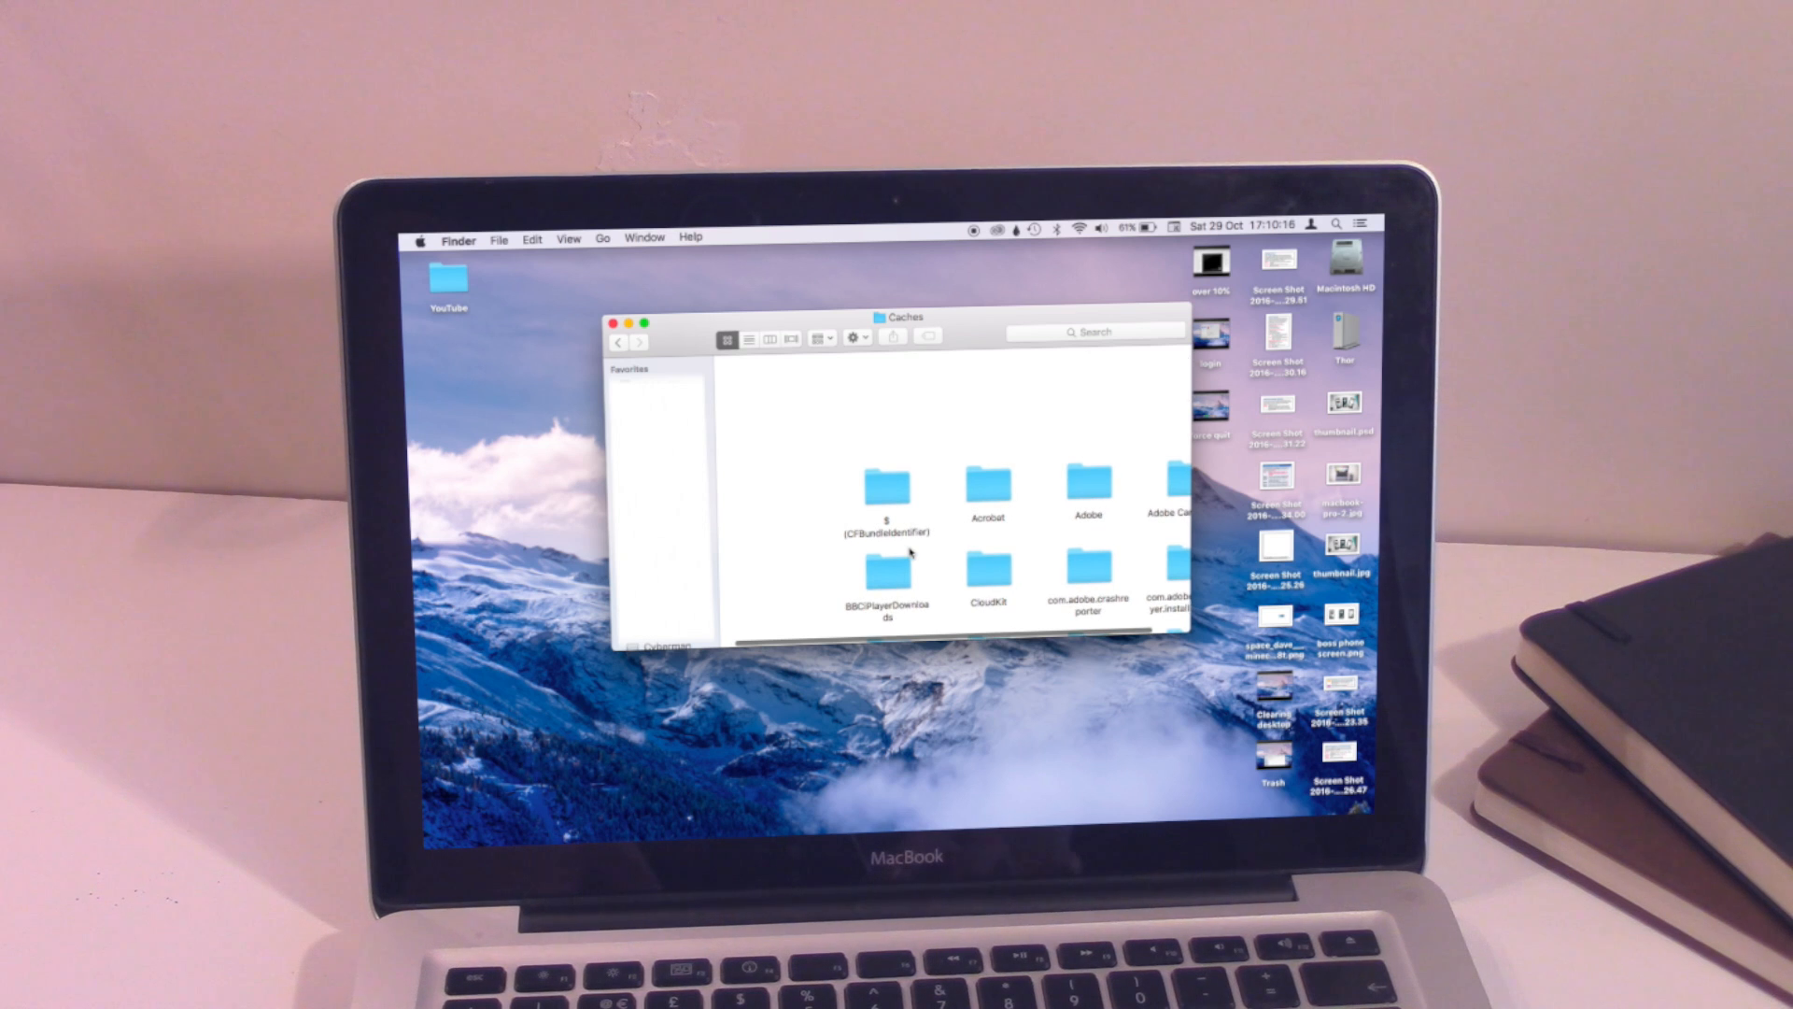
{"action": "scroll", "scroll_direction": "down", "scroll_amount": 3}
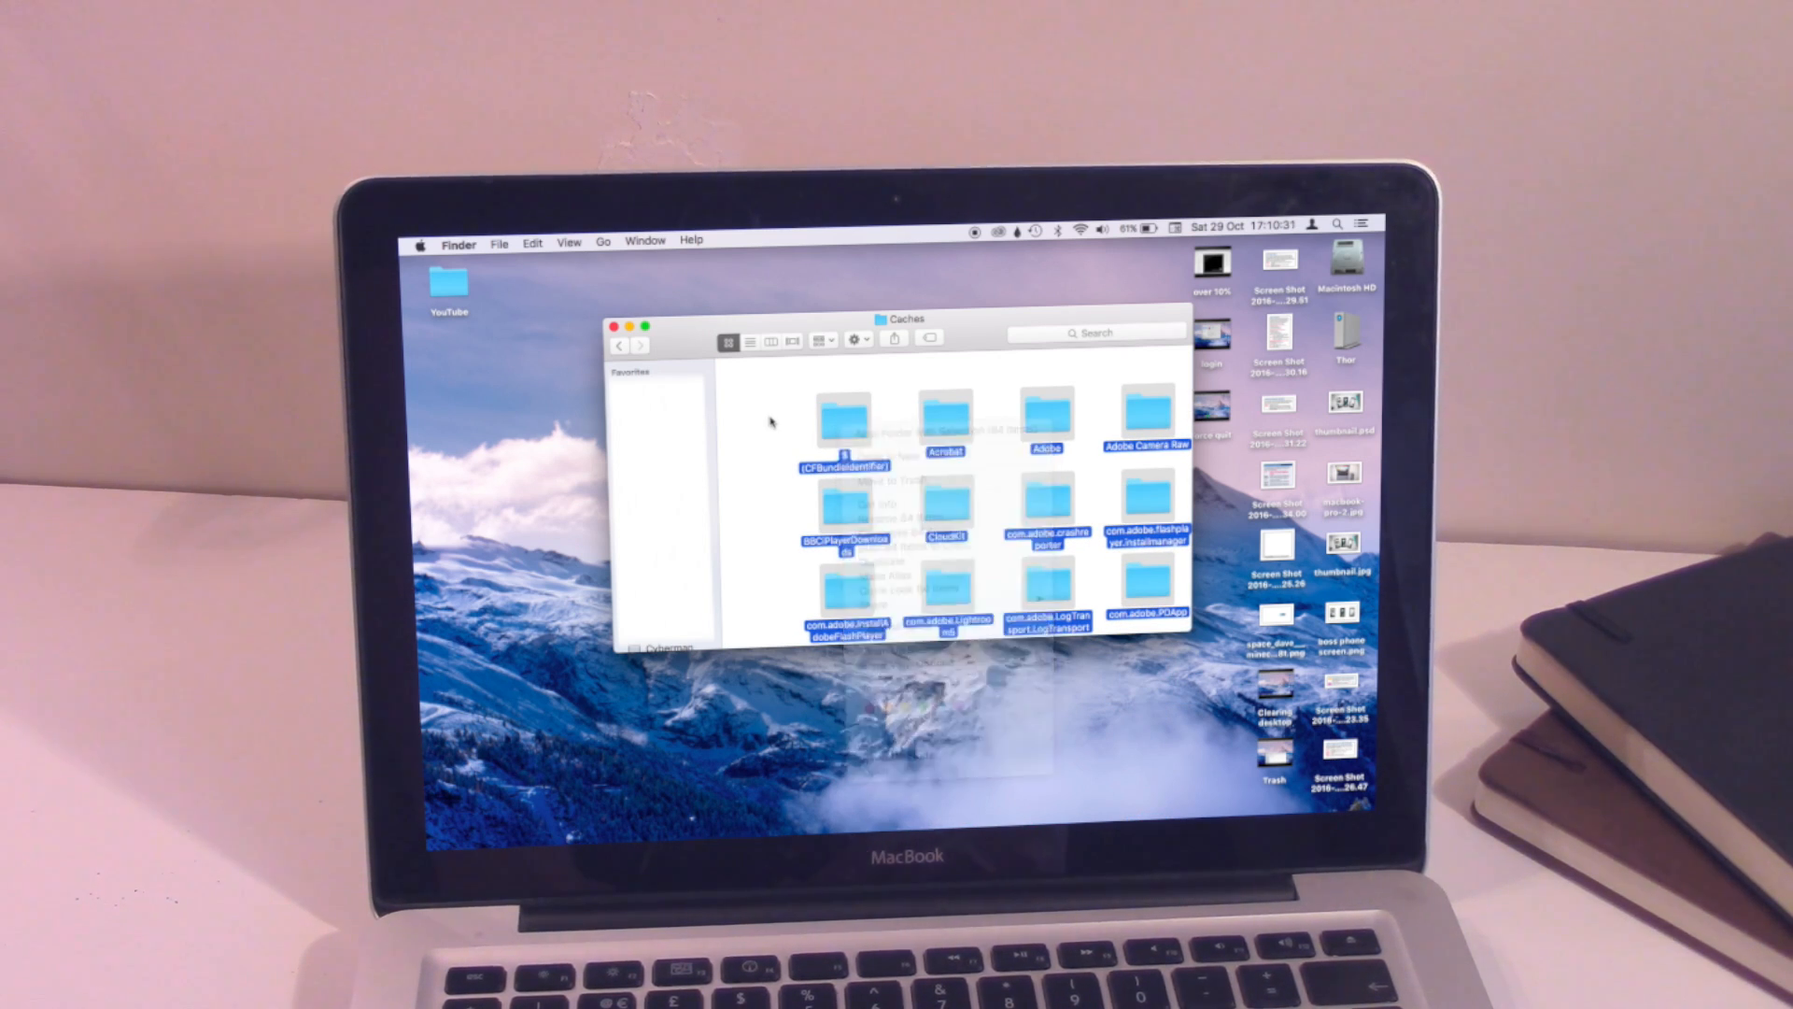
{"action": "left_click", "coordinate": [615, 327]}
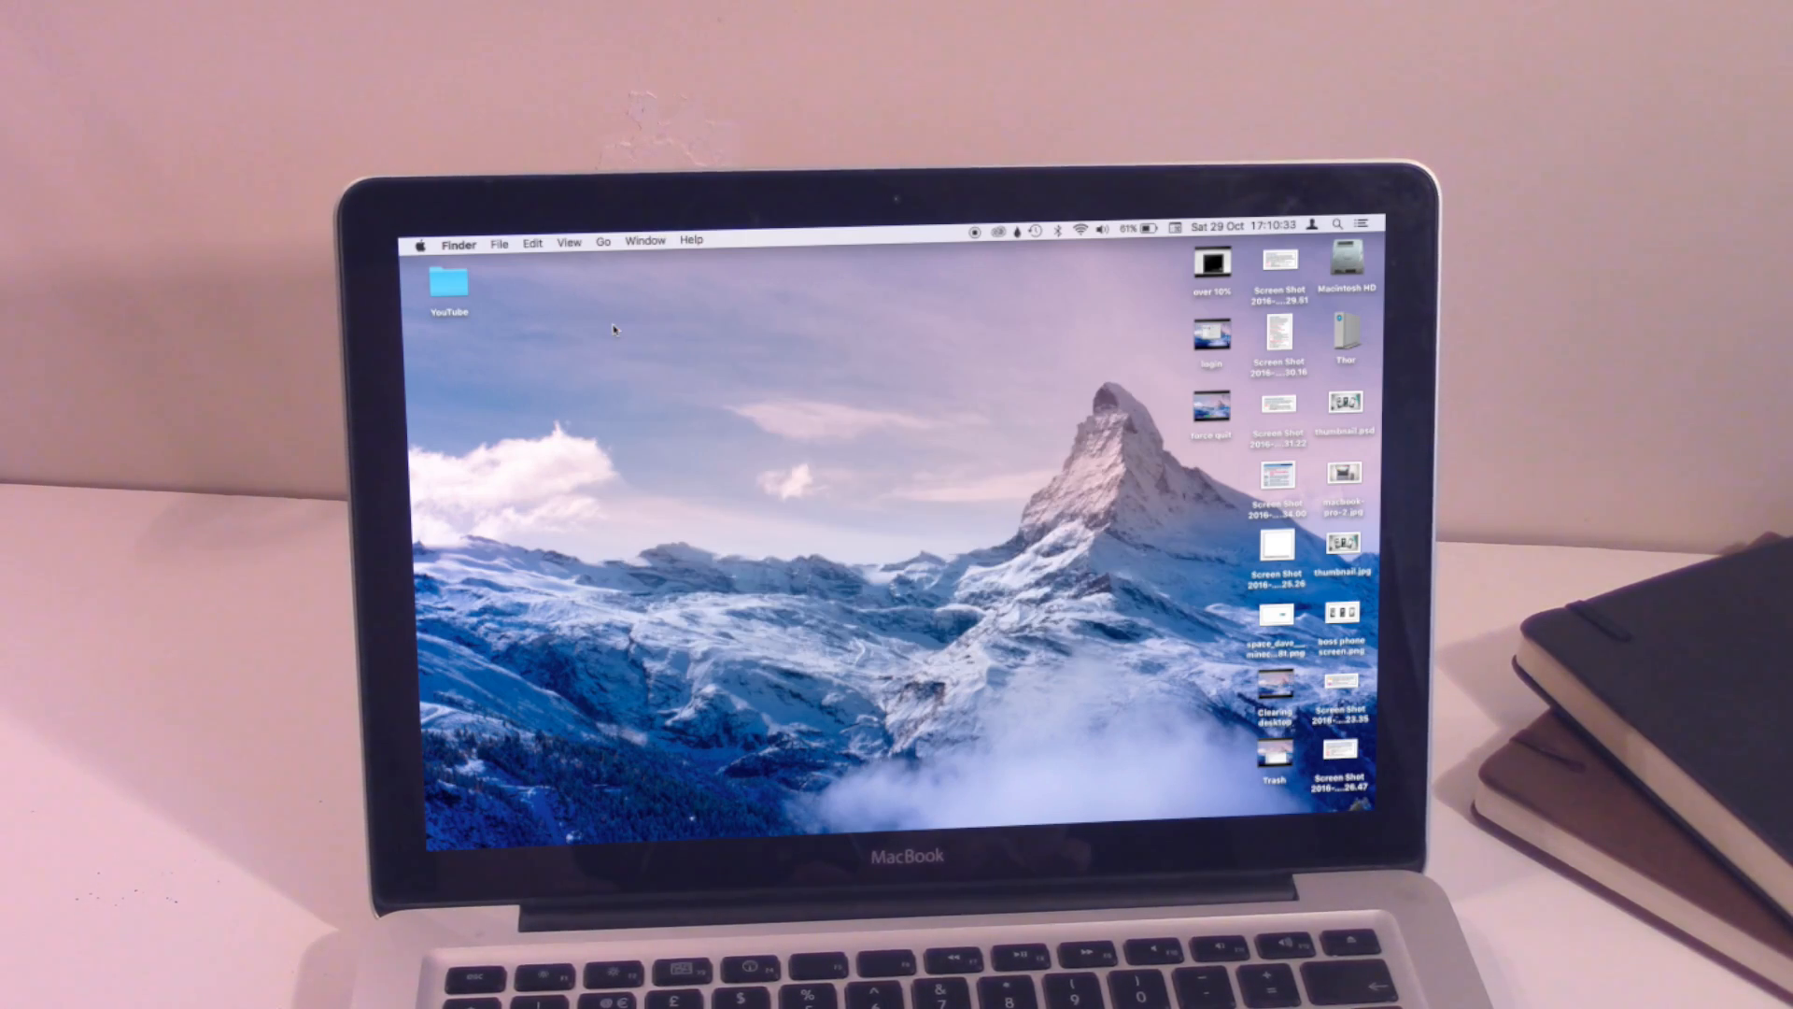